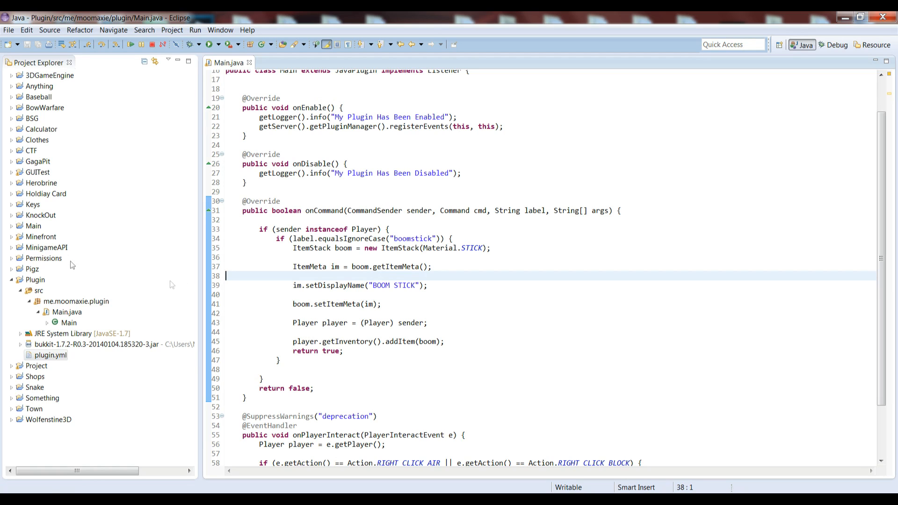
Glance at the MinigameAPI project's source packages, then return to Main.java.
left_click(11, 247)
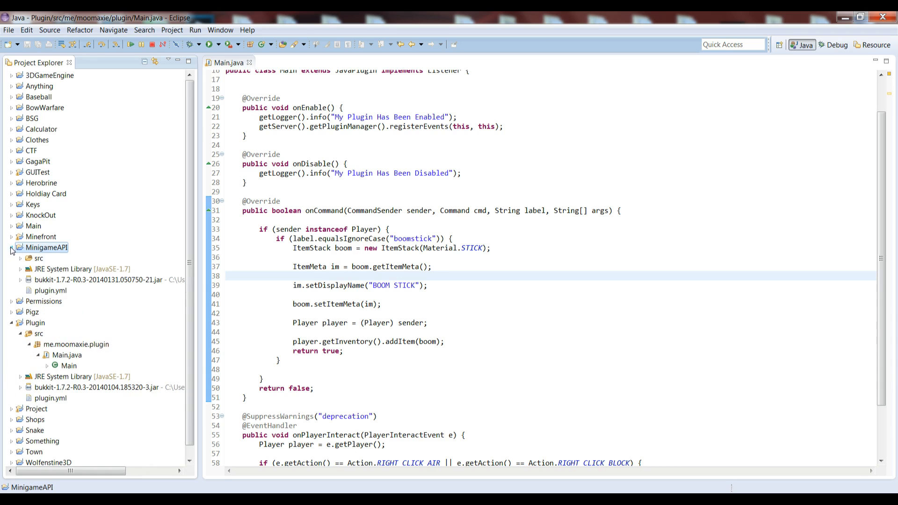
left_click(19, 258)
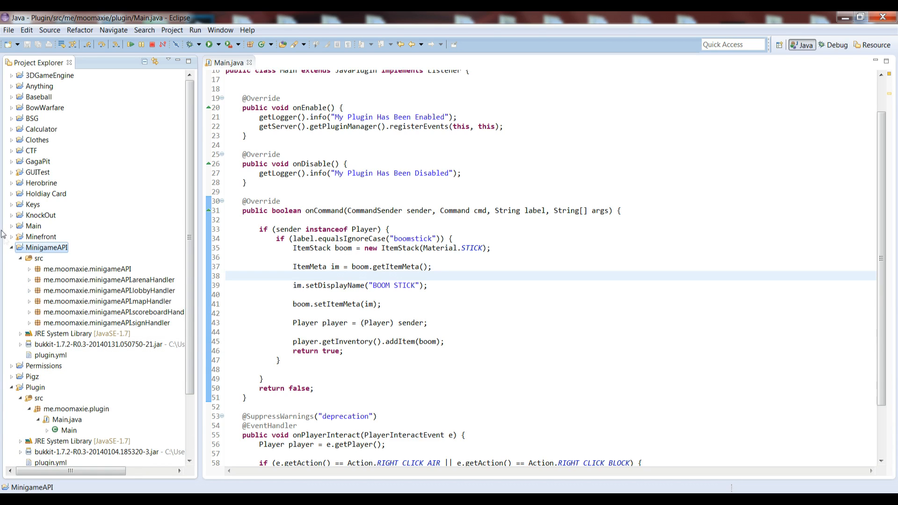
left_click(11, 247)
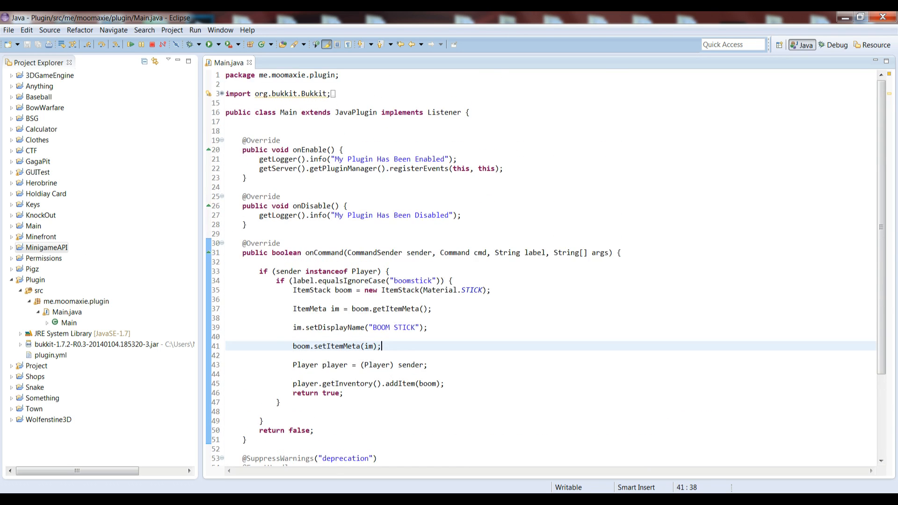
scroll("down", 3)
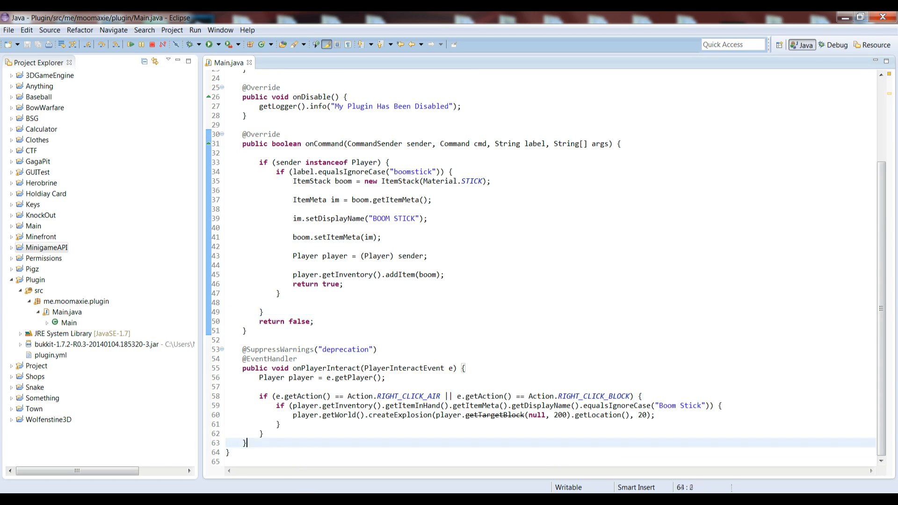
Declare a new method public void Timer() { } at the end of the Main class.
type("pulbi")
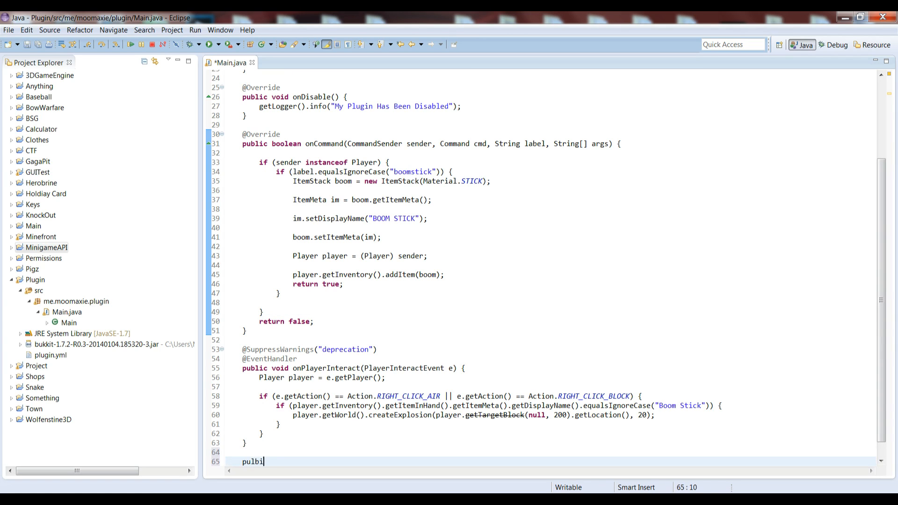
key("BackSpace")
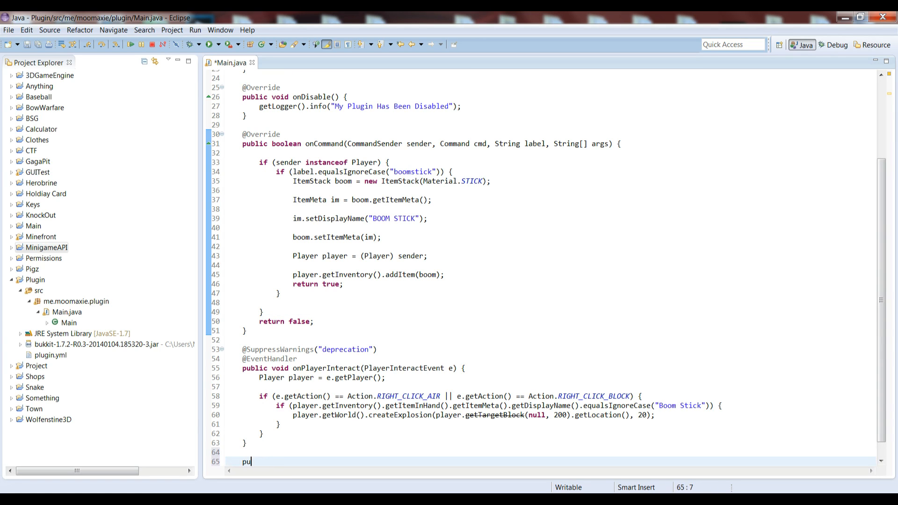
type("blic void T")
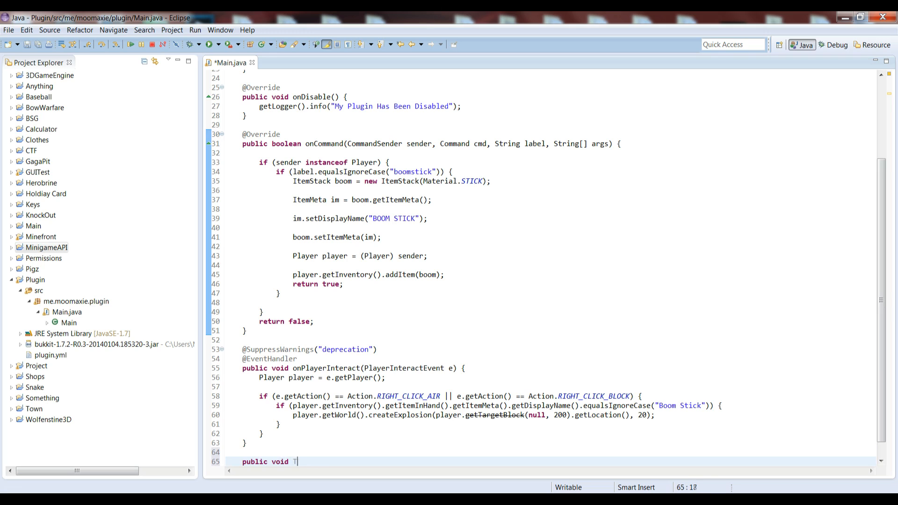
type("ime")
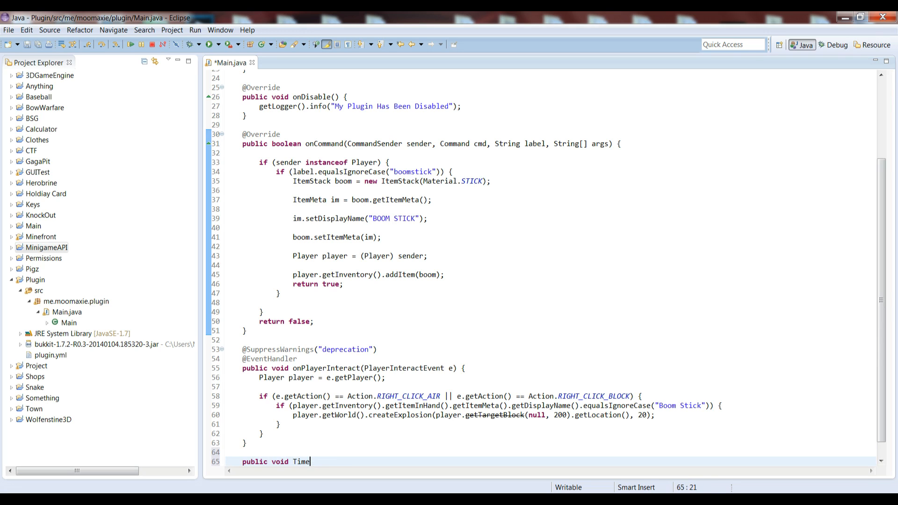
type("r(){")
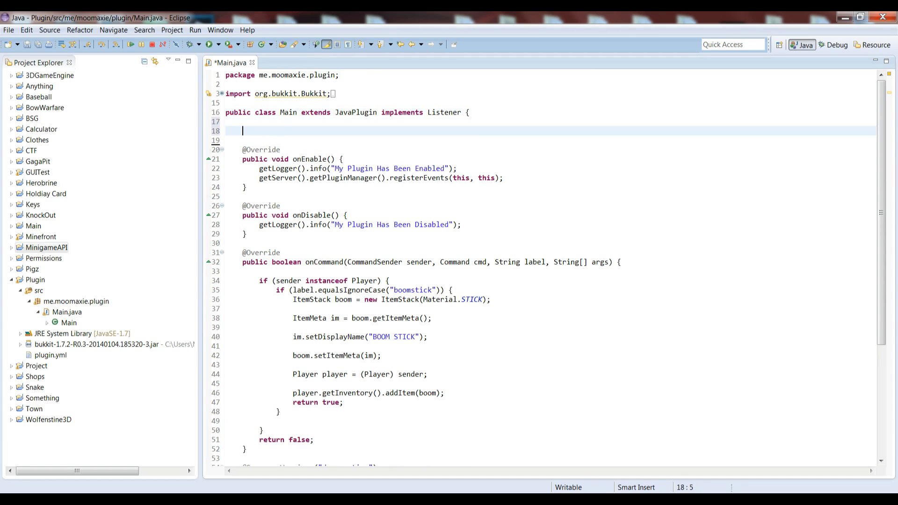
Add the field public static int time = 16; at the top of the class.
type("public")
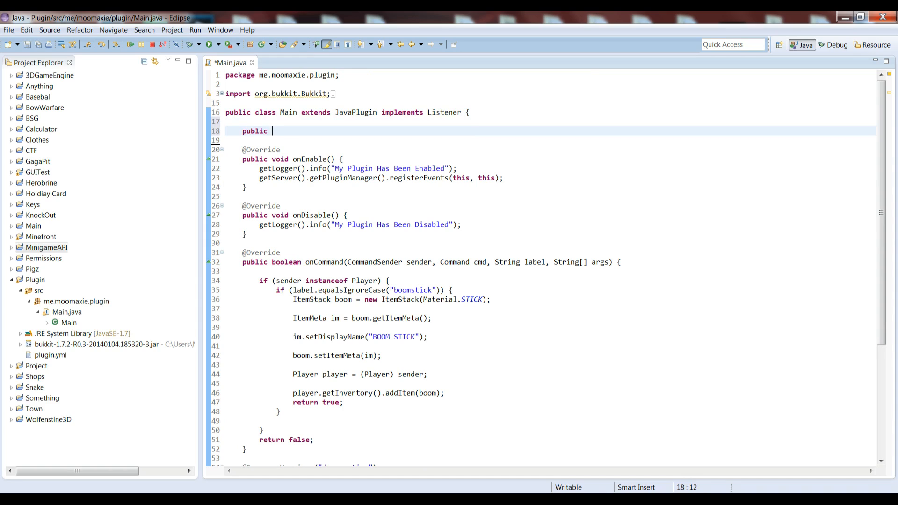
type("void")
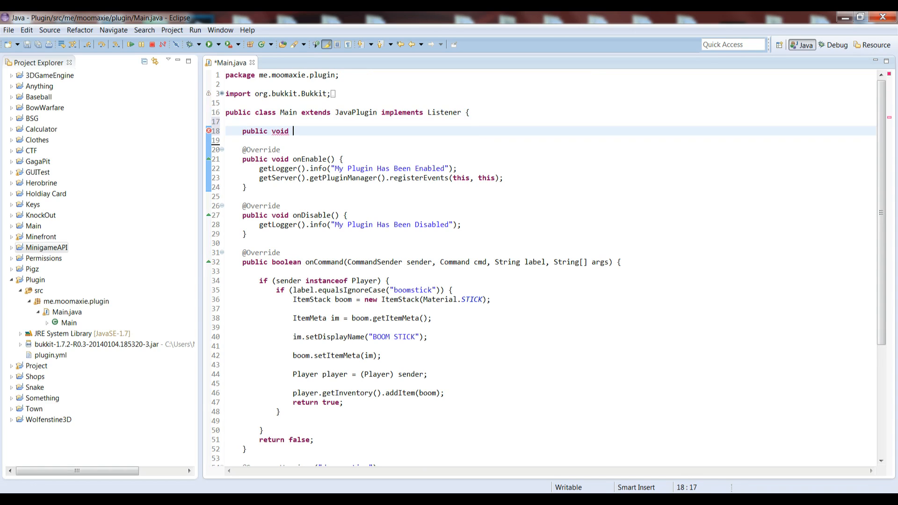
type("int")
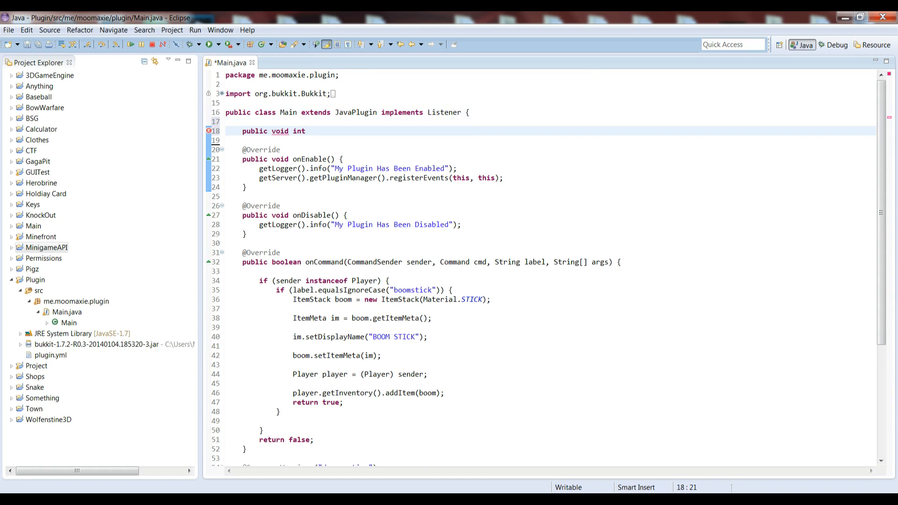
key("BackSpace")
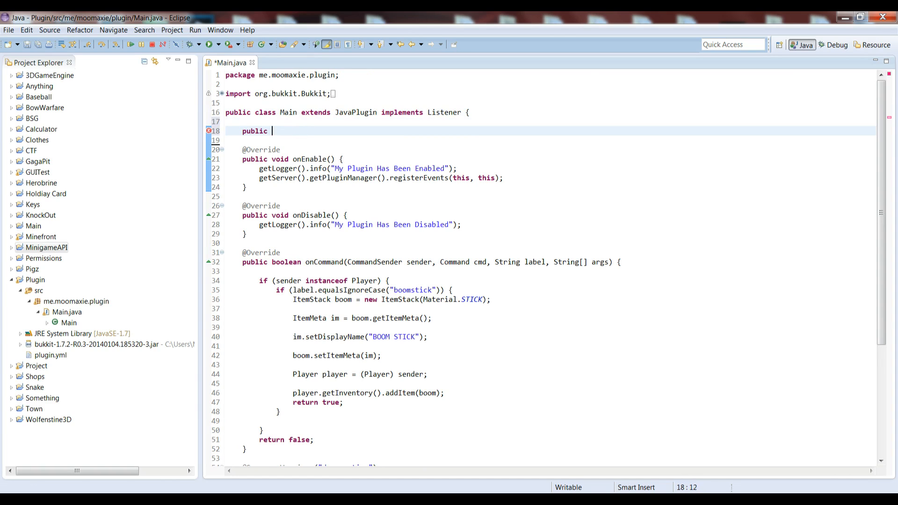
type("static int")
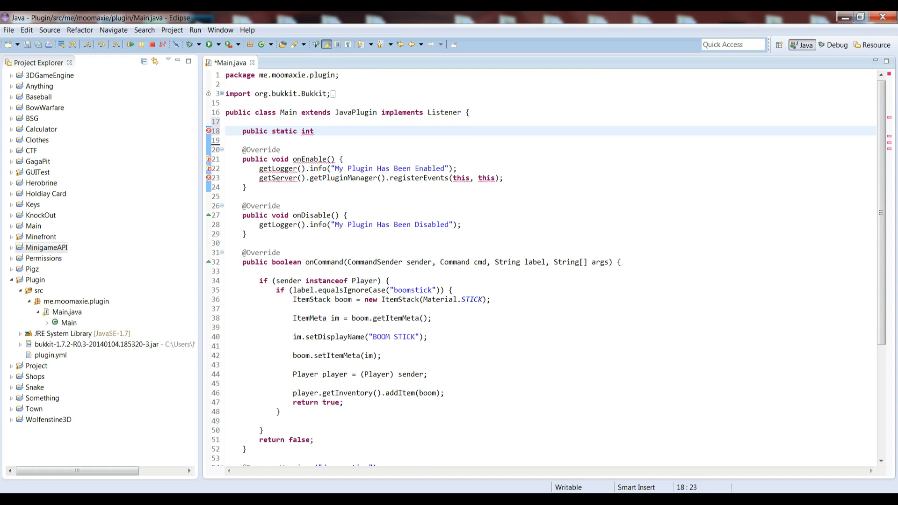
type("tim")
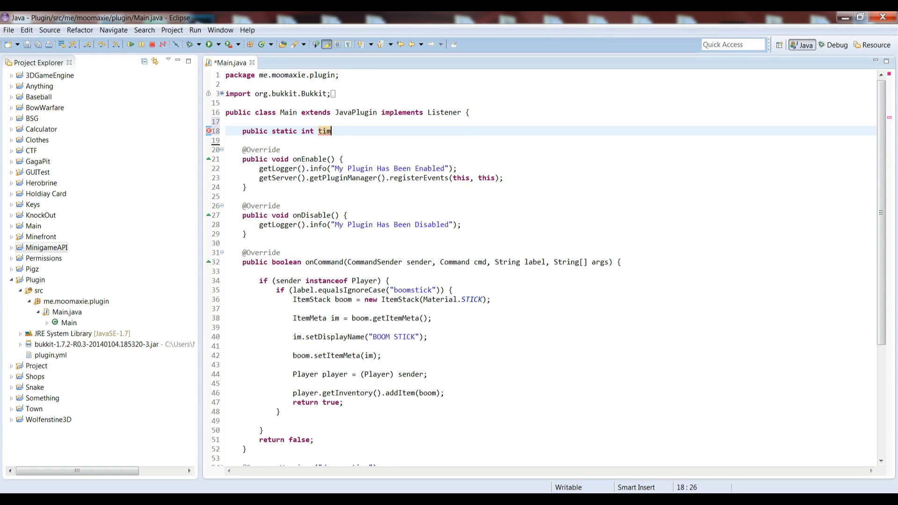
type("e = 16;")
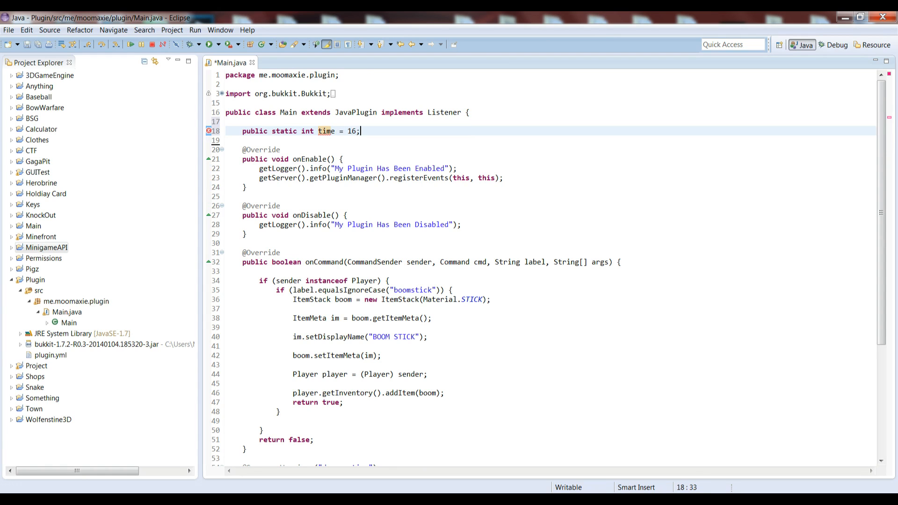
Add a second field public static int t; and save Main.java.
key("BackSpace")
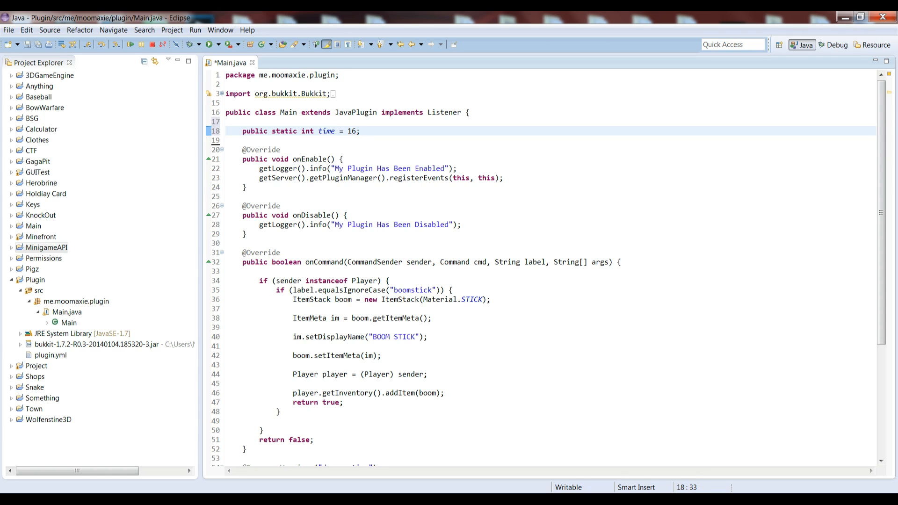
type("pulbic static")
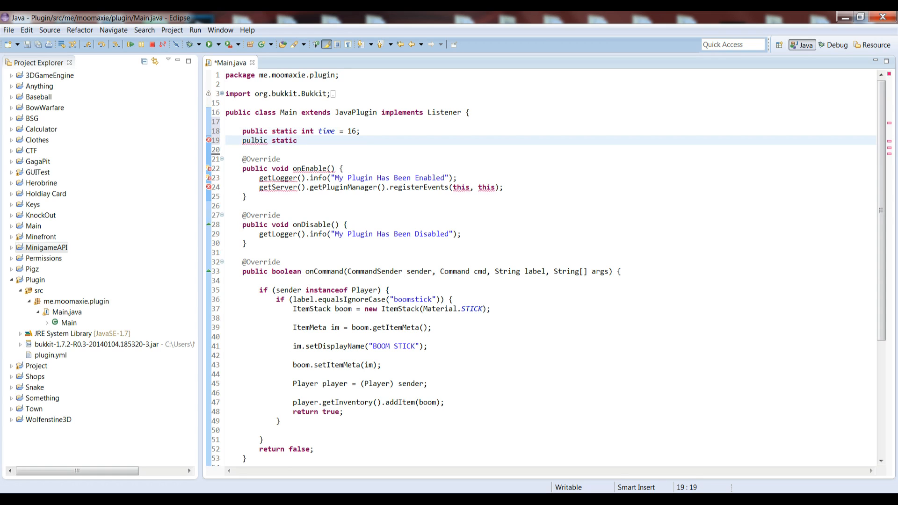
type("int t")
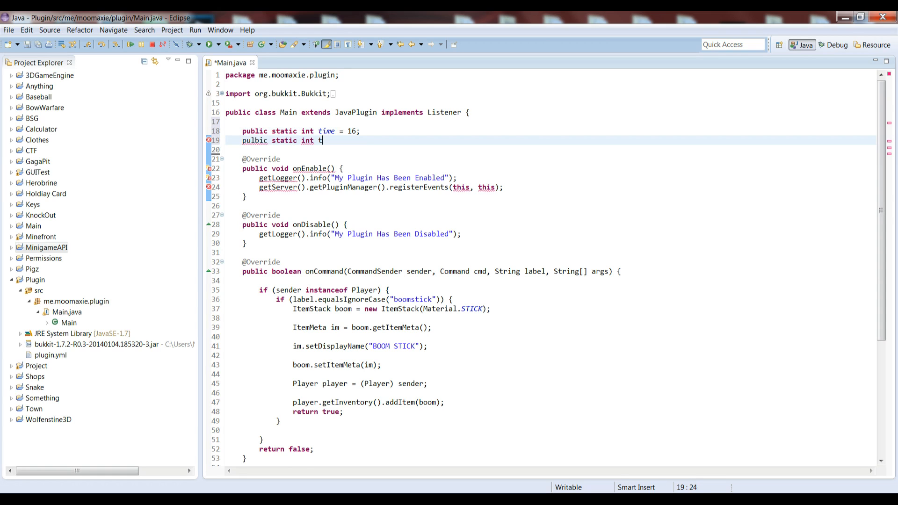
type(";")
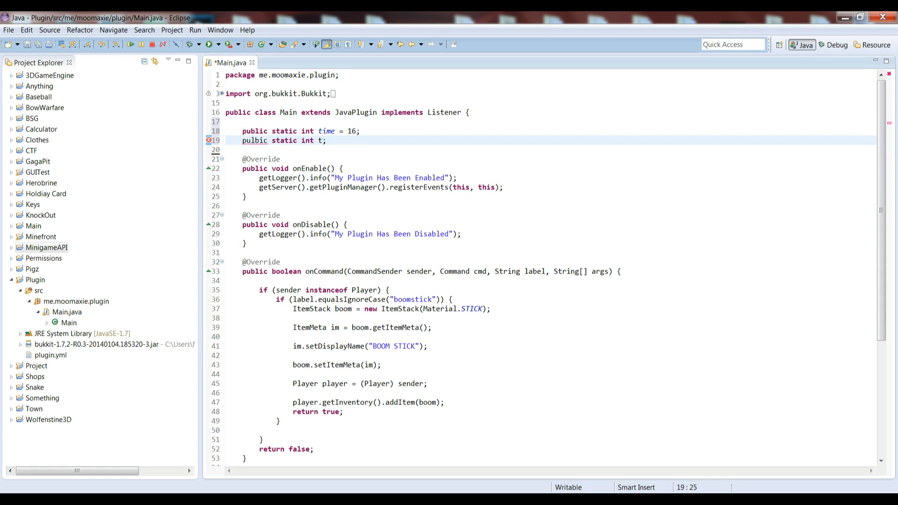
left_click(255, 141)
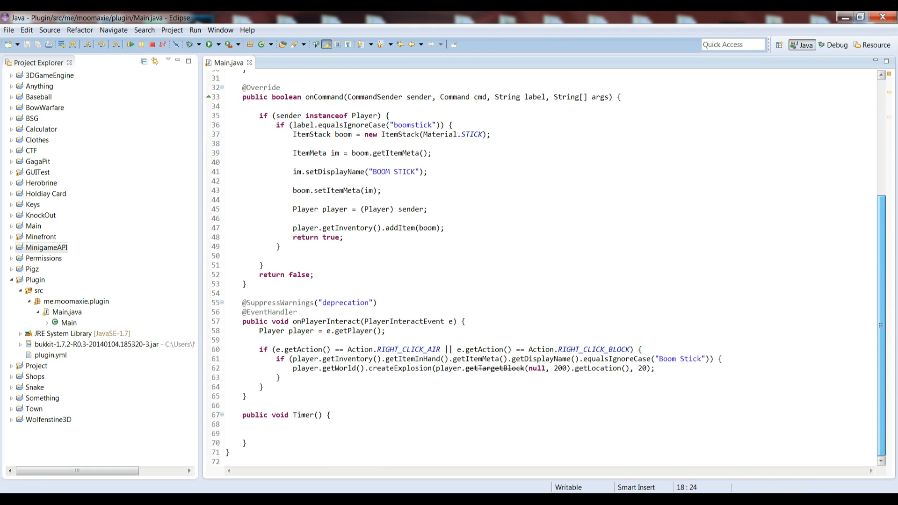
Inside Timer(), assign t = Bukkit.getScheduler().scheduleSyncRepeatingTask(...) with placeholder arguments.
left_click(259, 433)
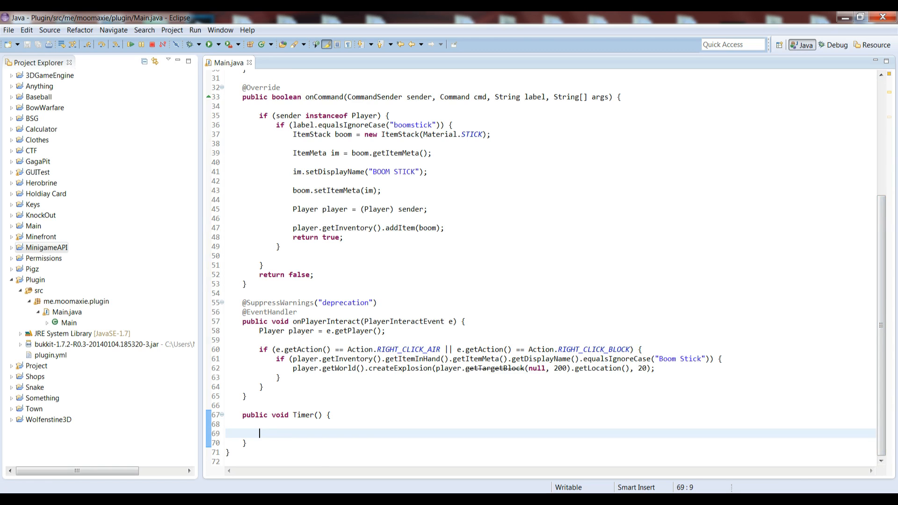
type("t")
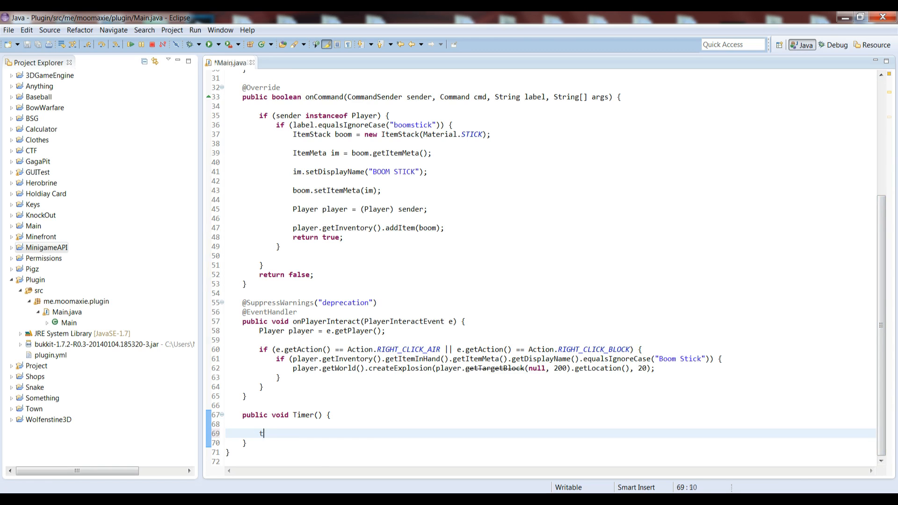
type("= Buk")
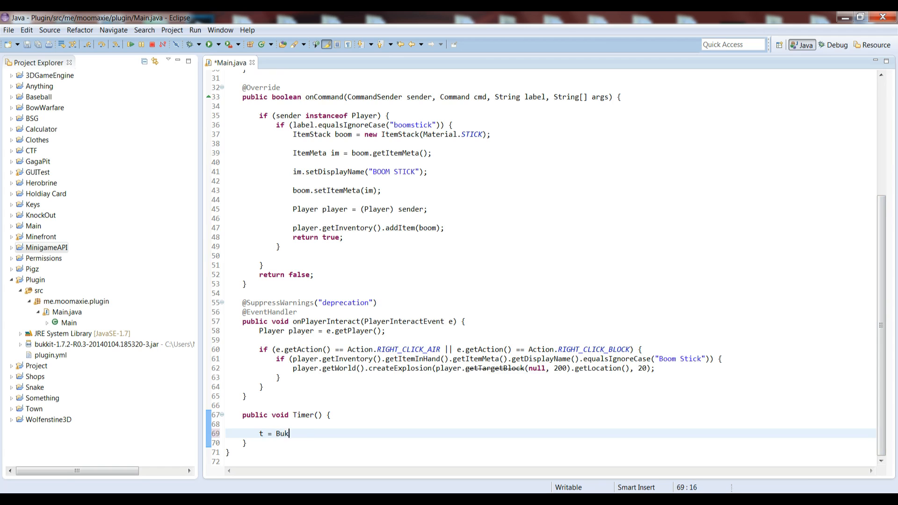
type("kit.getsc")
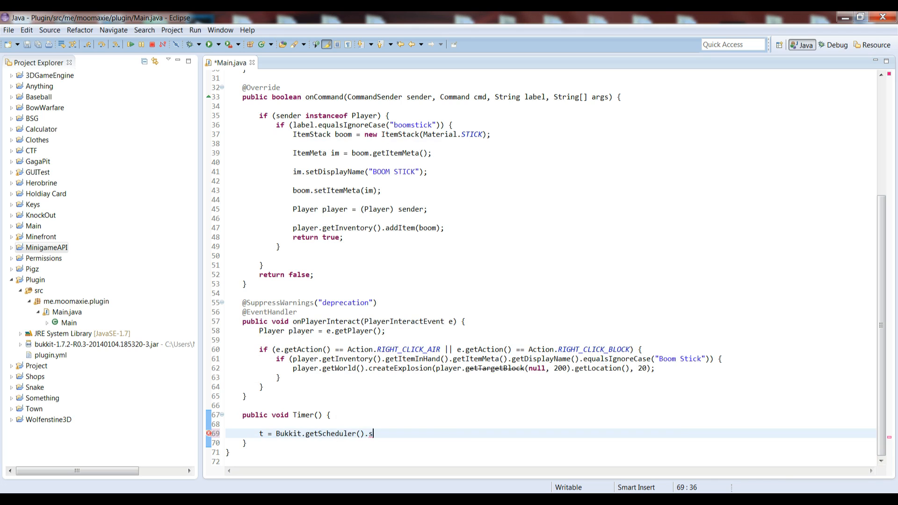
type(".")
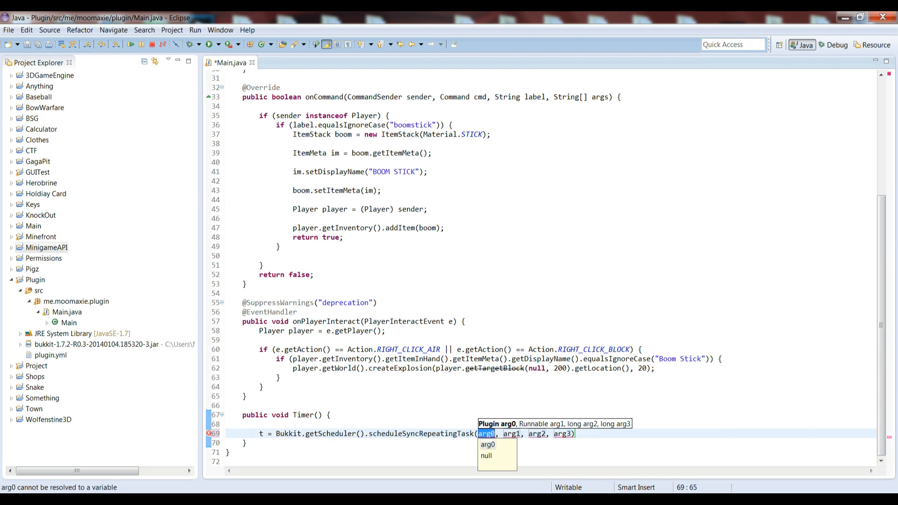
key("Delete")
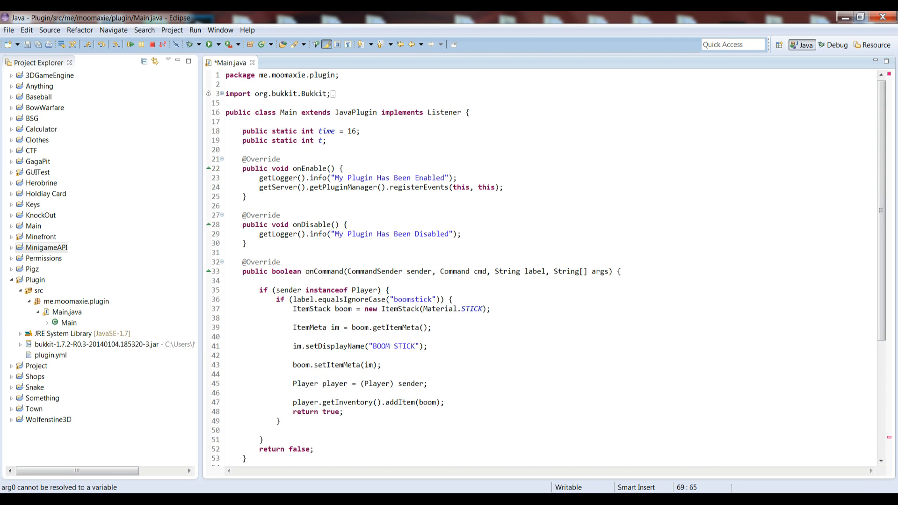
Fill the task call with this, a new Runnable with an empty run method, and 0L and 20L timings.
scroll("down", 3)
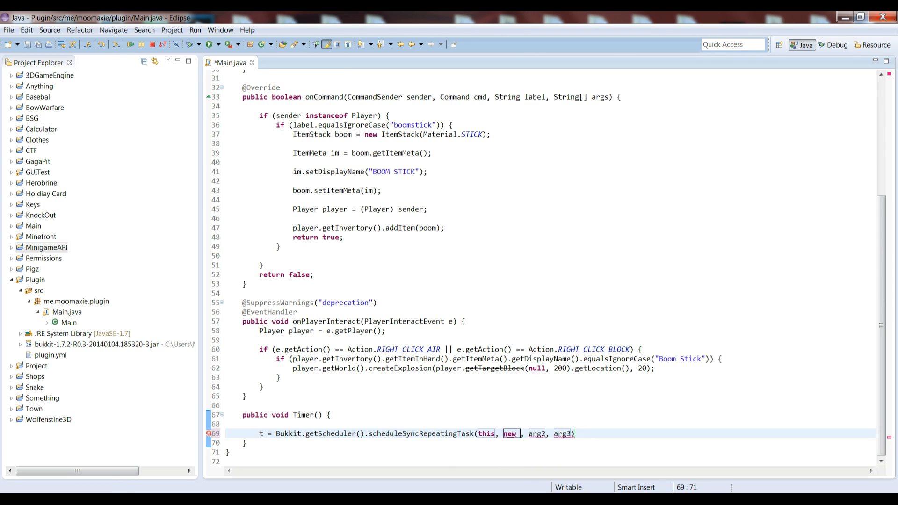
type("Runnable(")
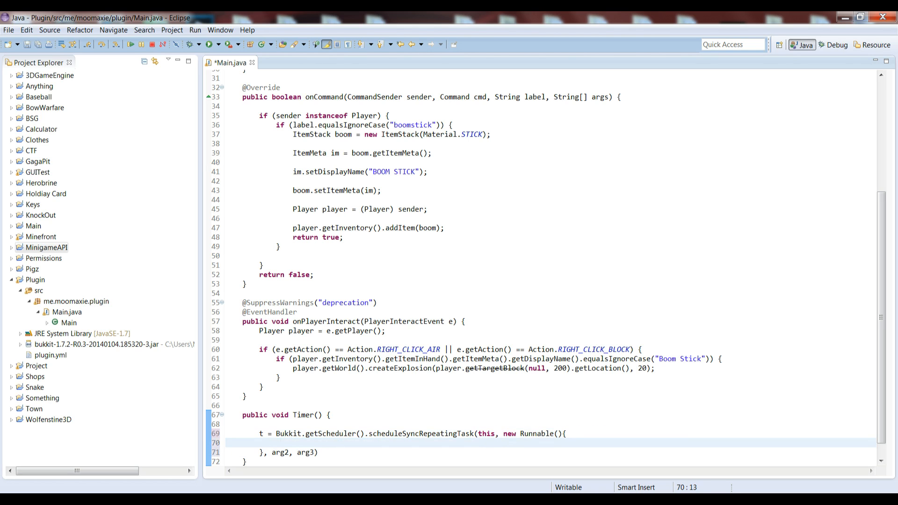
type("public void run(){")
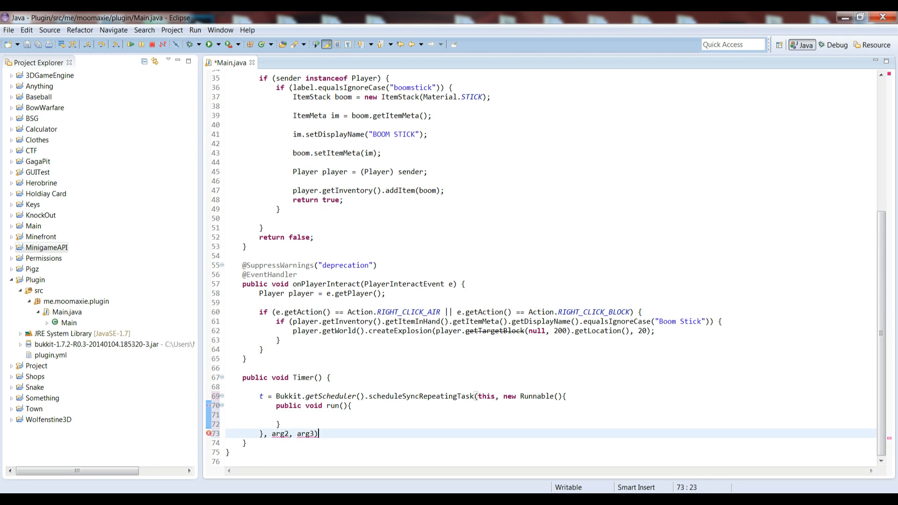
double_click(279, 433)
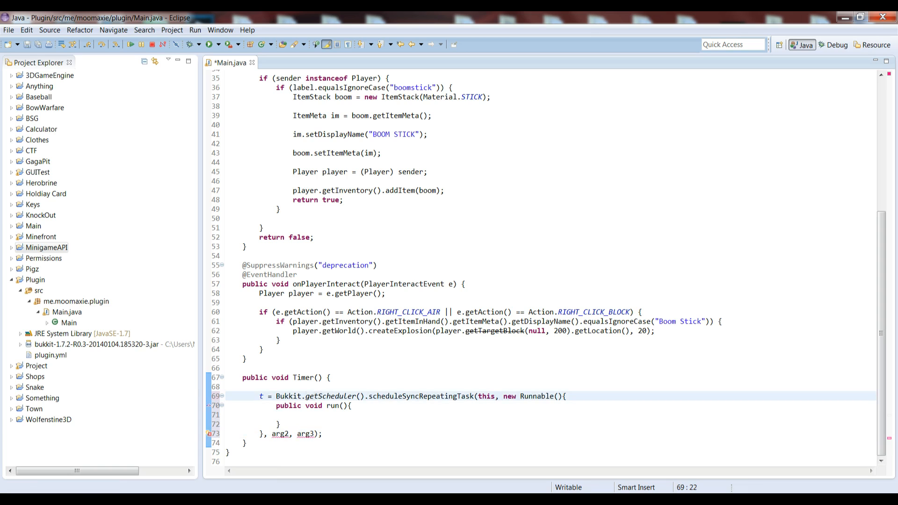
left_click(279, 433)
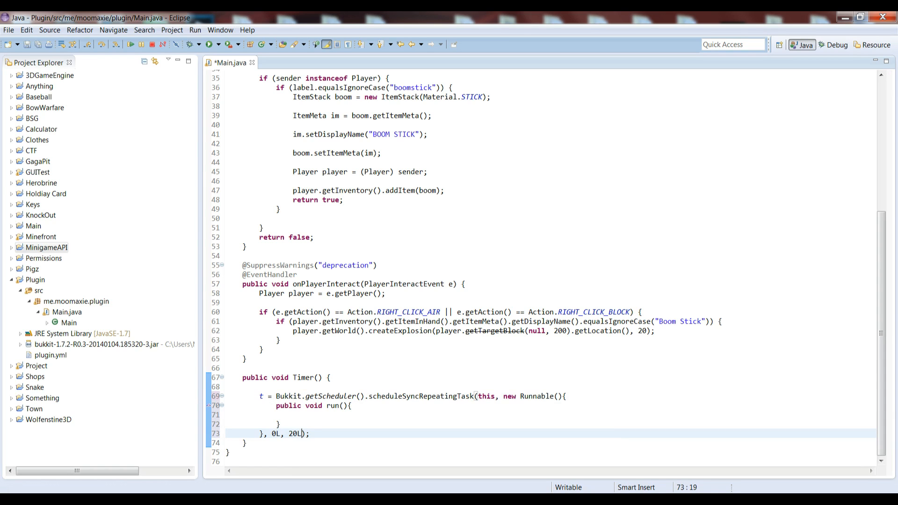
double_click(294, 432)
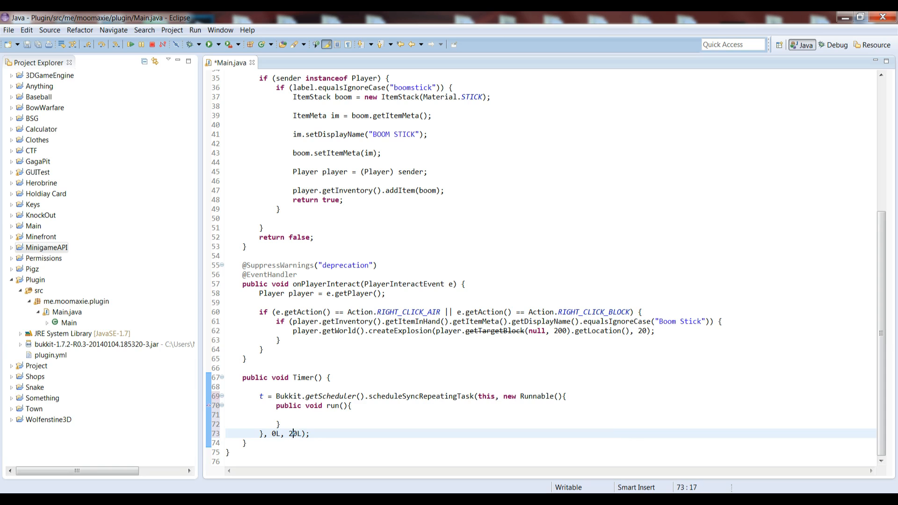
In run(), write if (time != -1) { time--; } and begin a second if on time.
double_click(293, 433)
type("if (timer ")
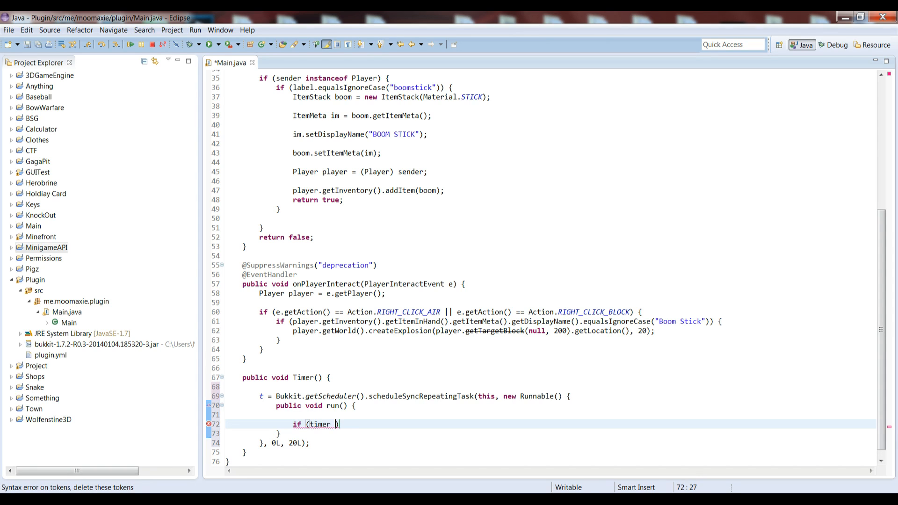
type("!=")
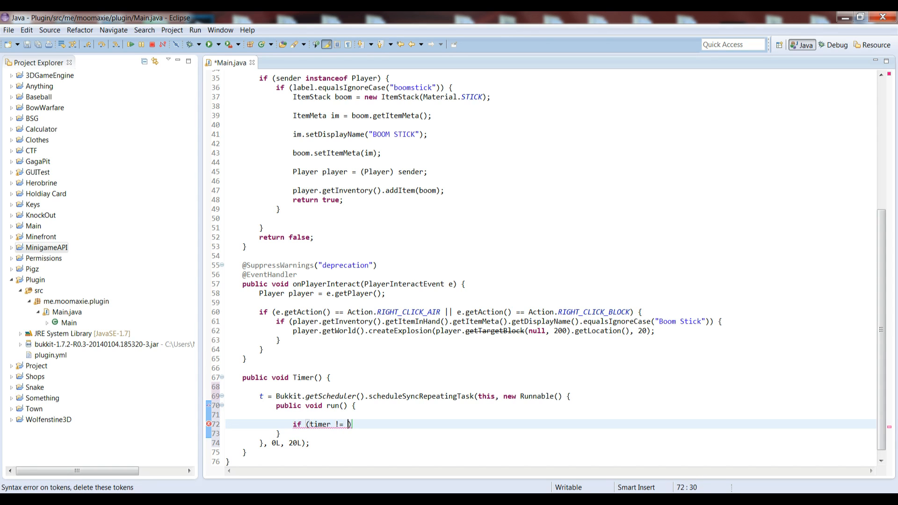
type("1")
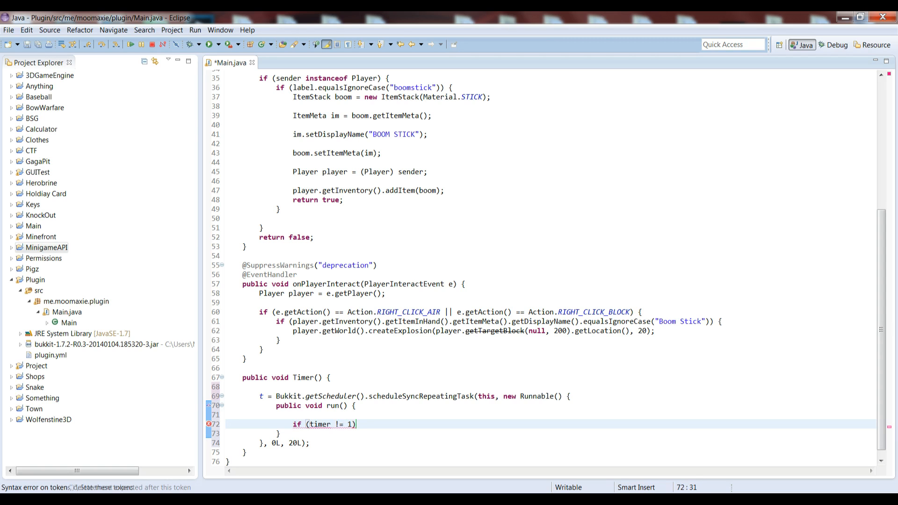
type("-")
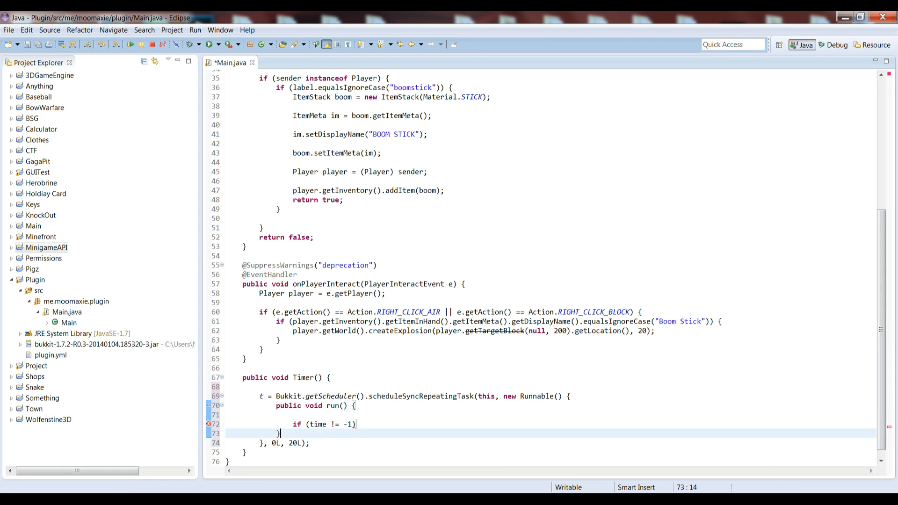
type("{")
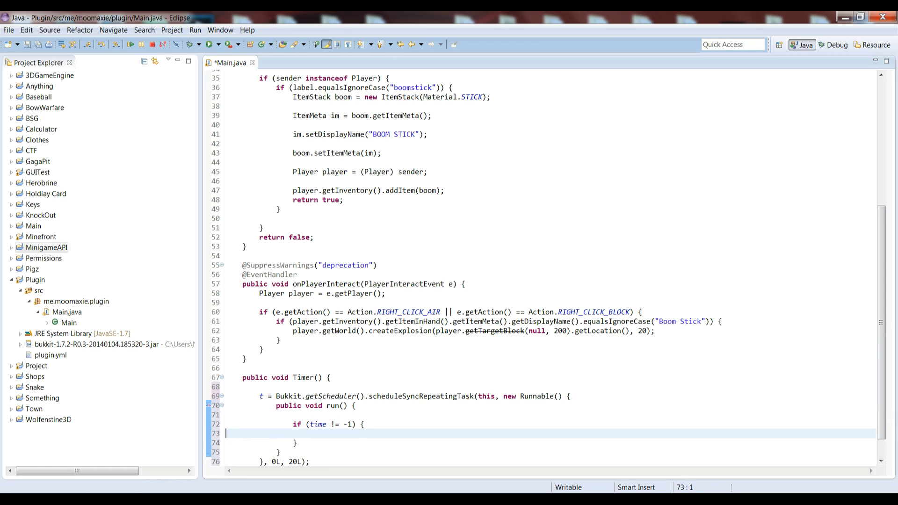
type("time")
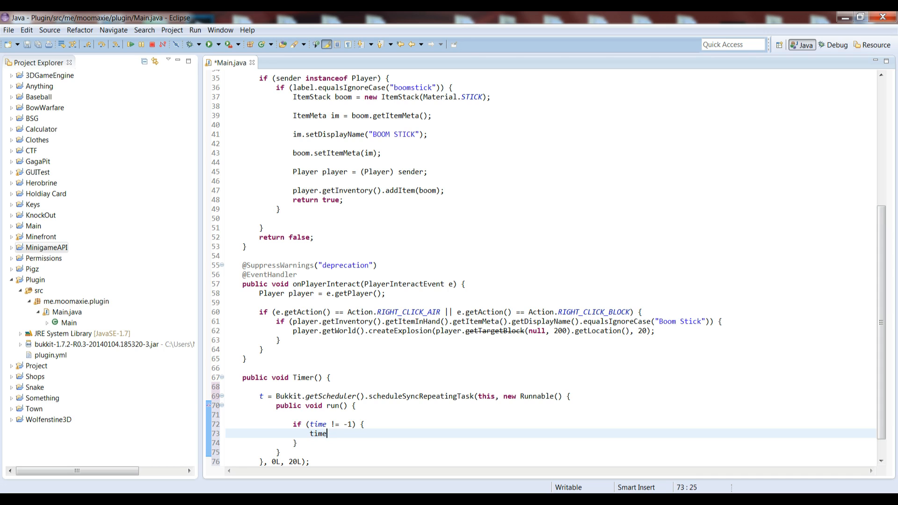
type("--;")
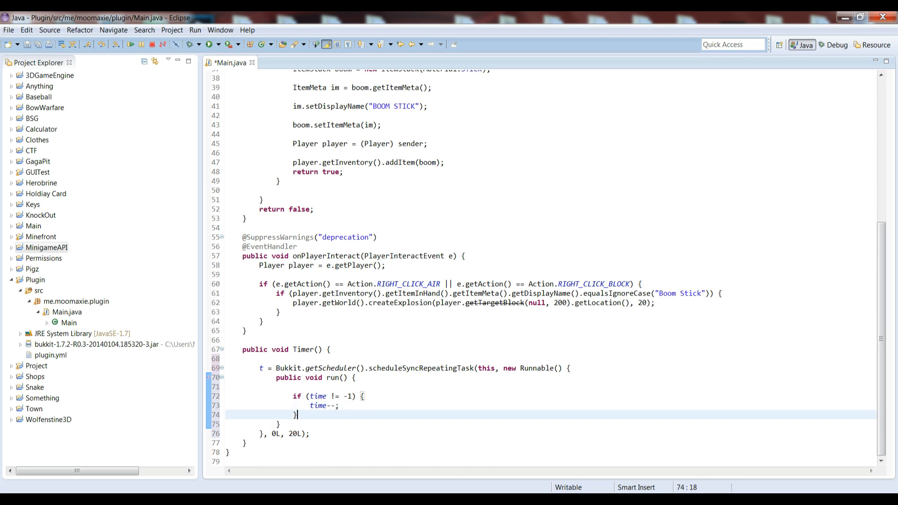
type("if (time")
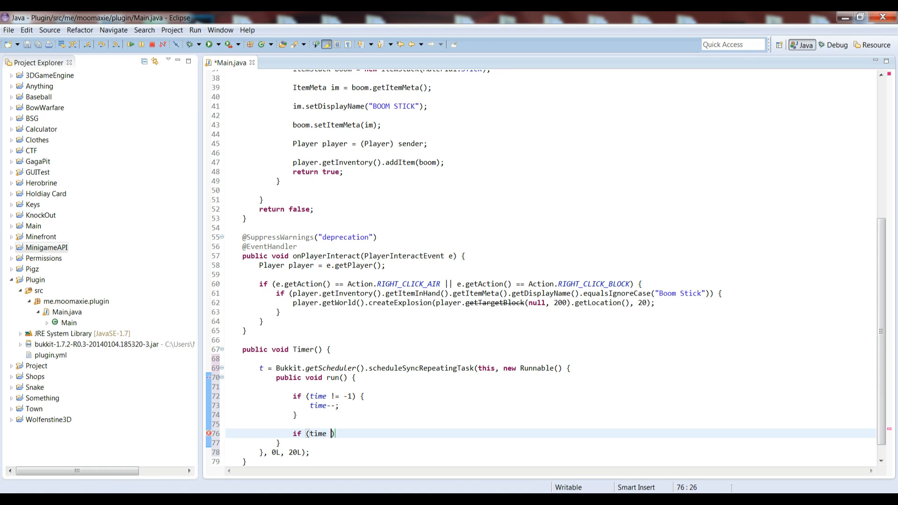
Complete if (time == 15) with a for loop over Bukkit.getOnlinePlayers().
type("== 15")
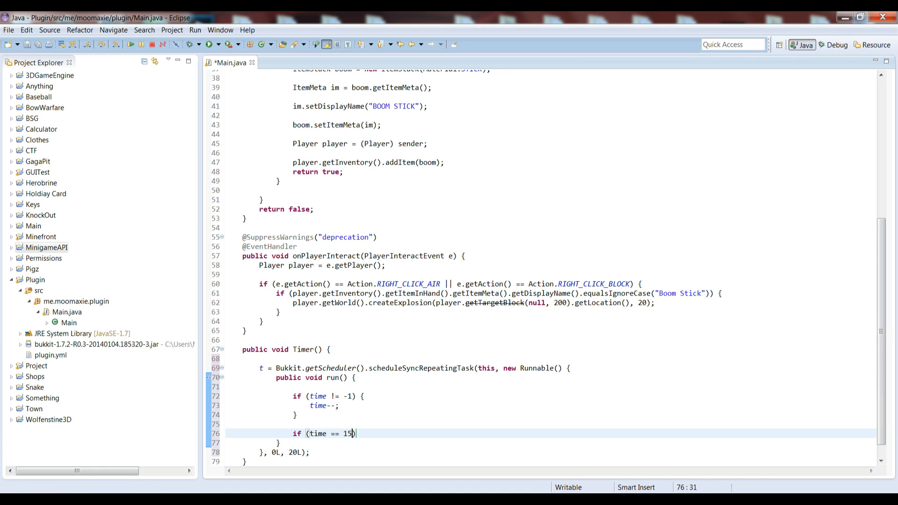
type("{")
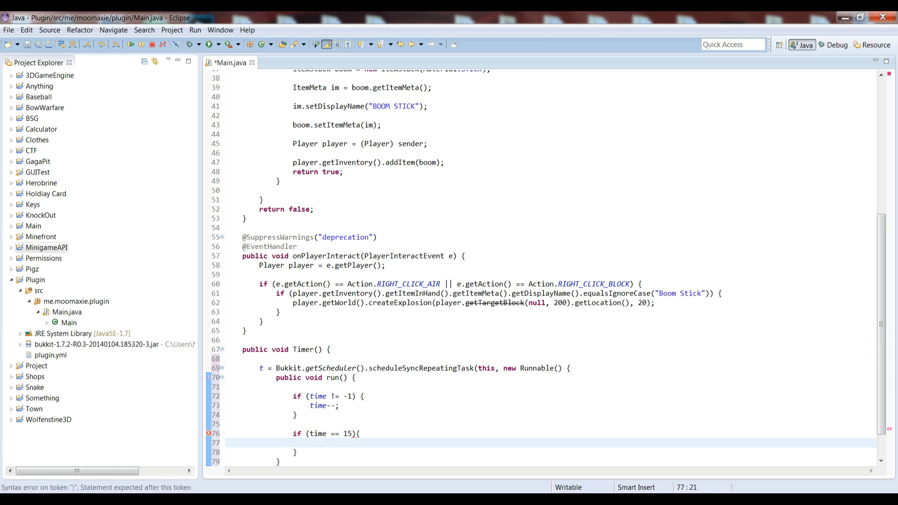
type("for ()")
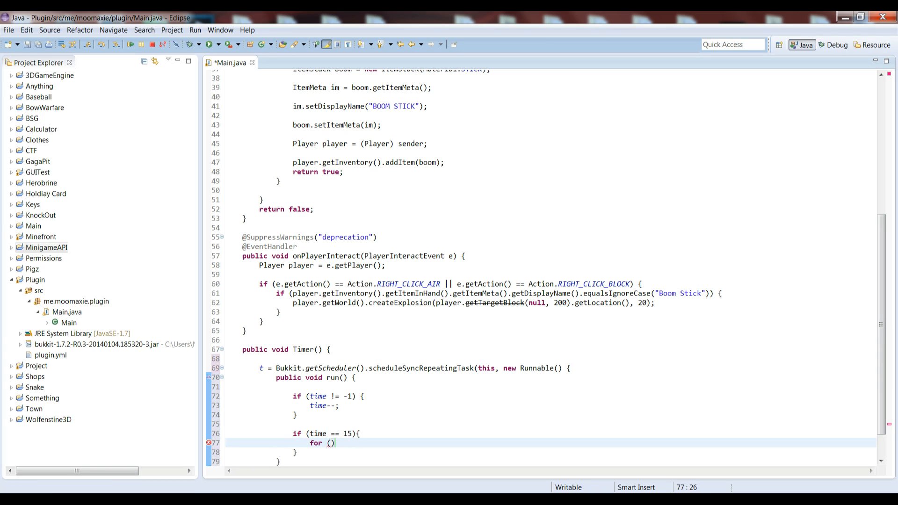
type("Player p :")
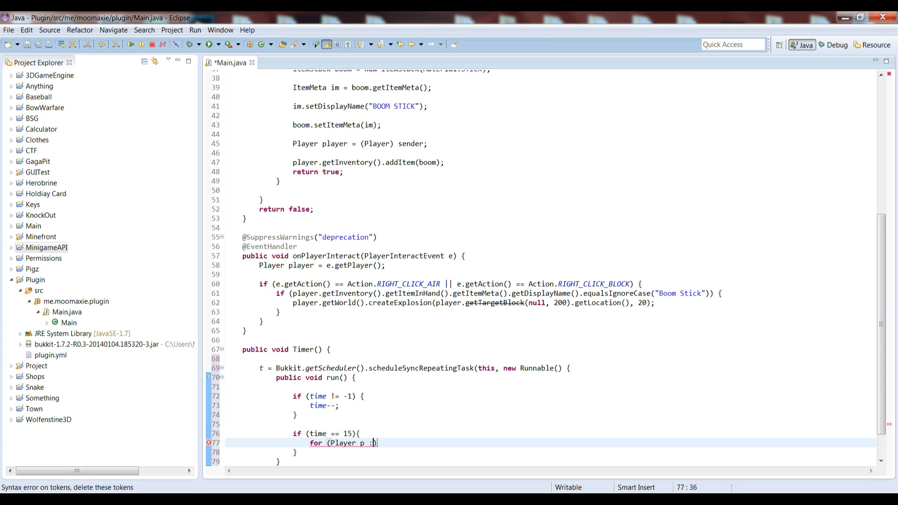
mouse_move(209, 443)
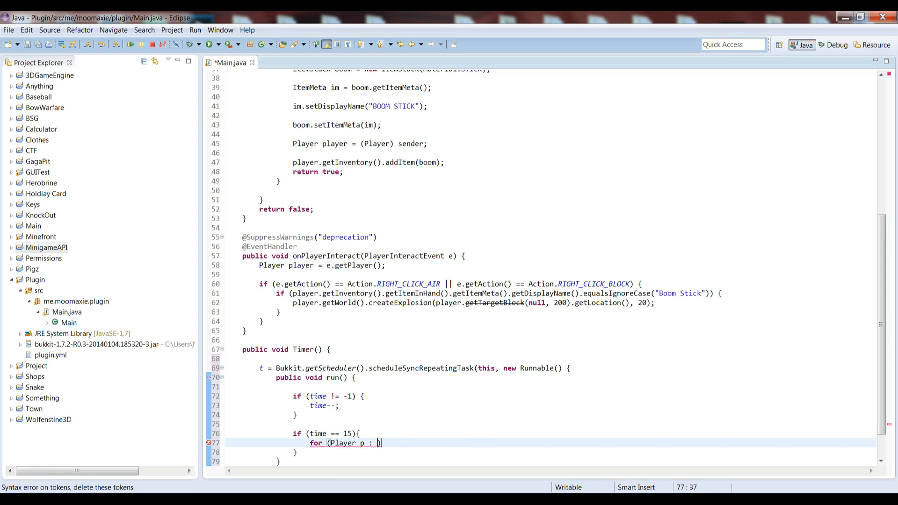
type("Bukkit.")
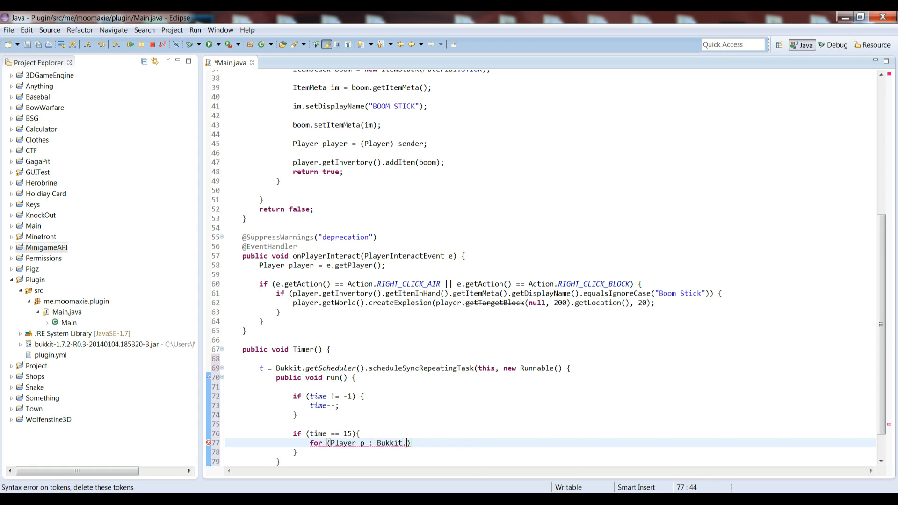
type("getOnlinePlayers()")
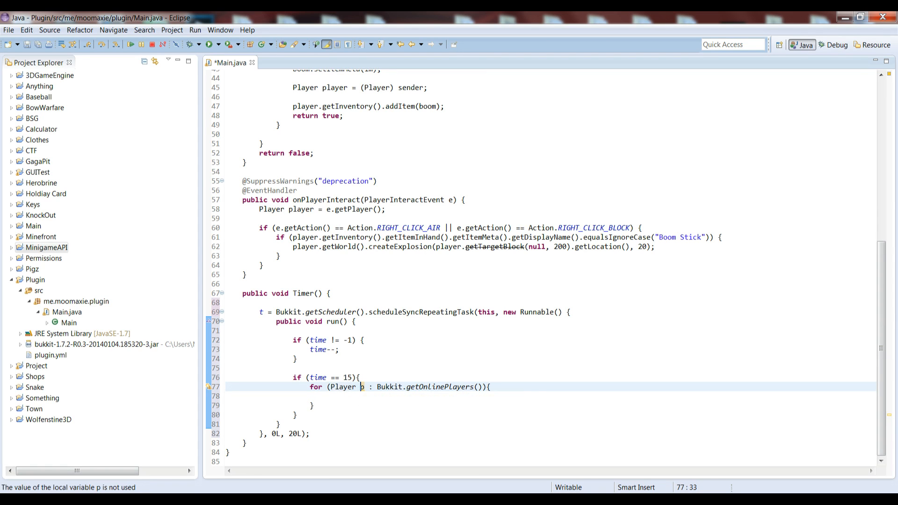
Inside the loop, send each player "Timer is at " + time + " seconds!" via p.sendMessage.
left_click(328, 395)
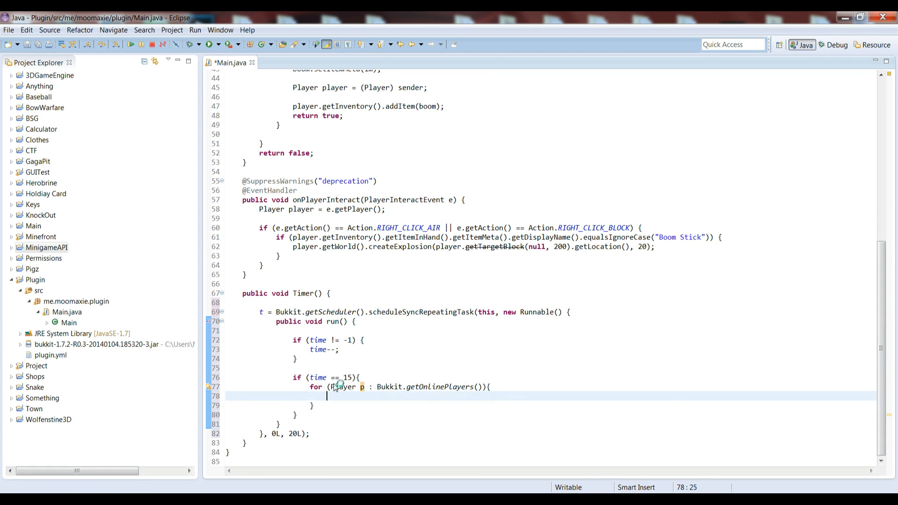
type("p.")
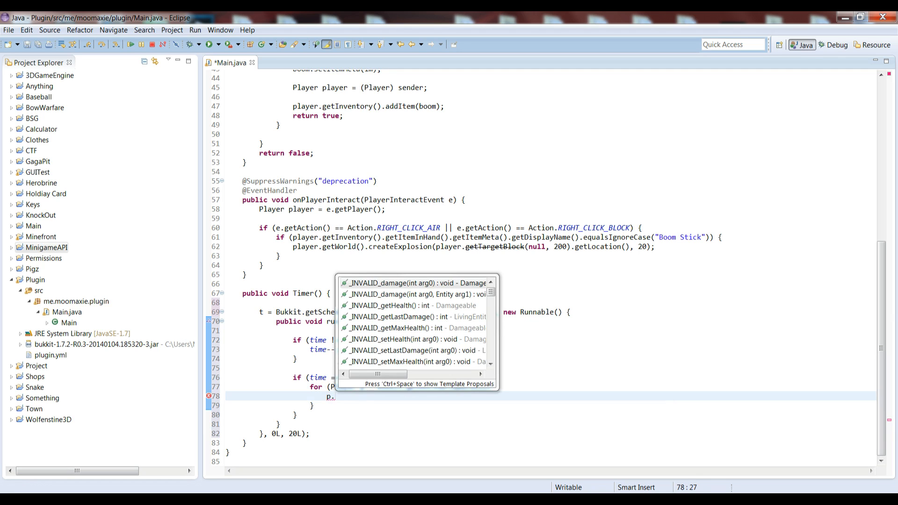
type("sendMessage(\"Timer \");")
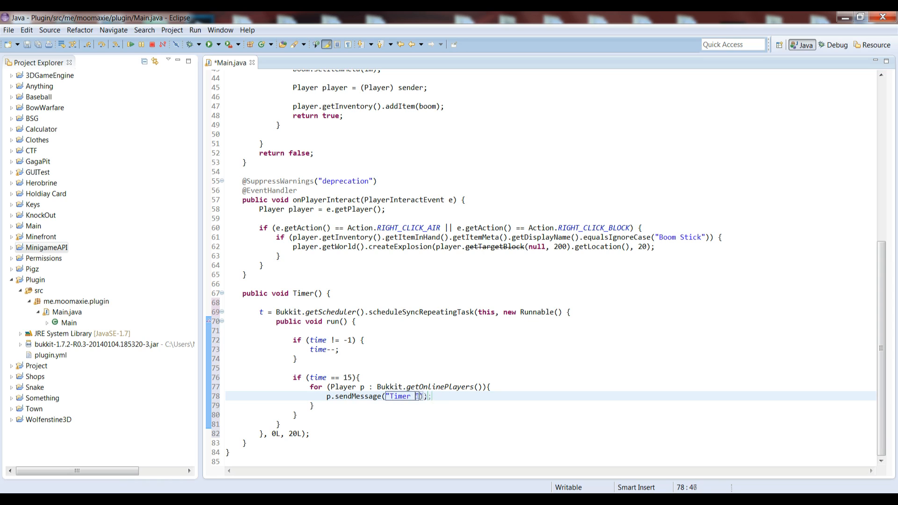
type("is at \" + time + \" seconds!")
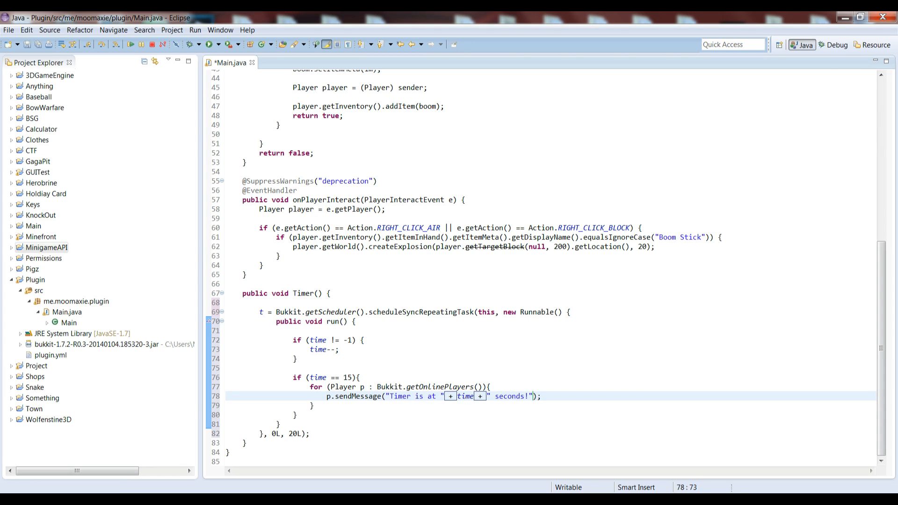
left_click(488, 396)
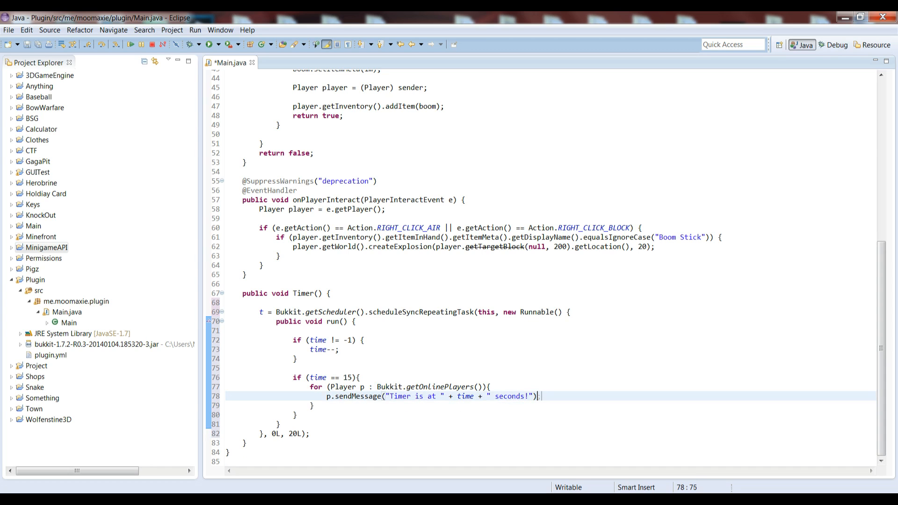
type(";")
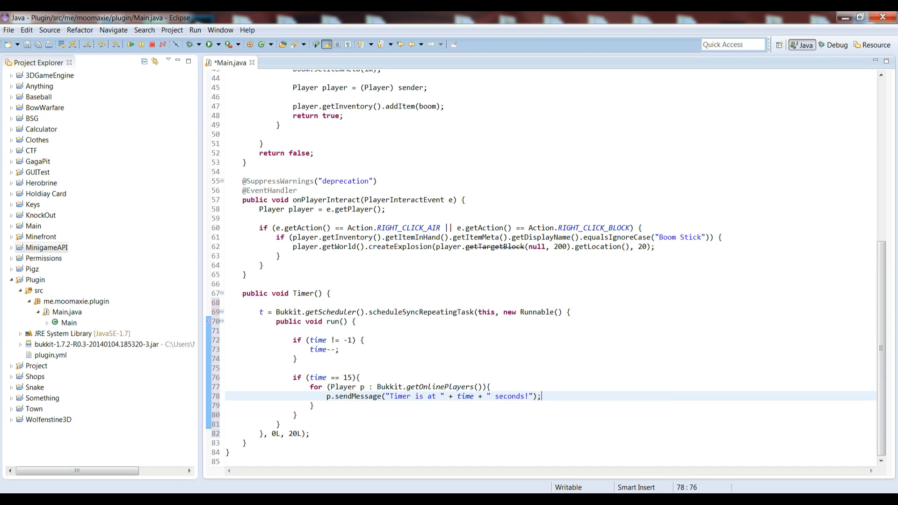
left_click(353, 396)
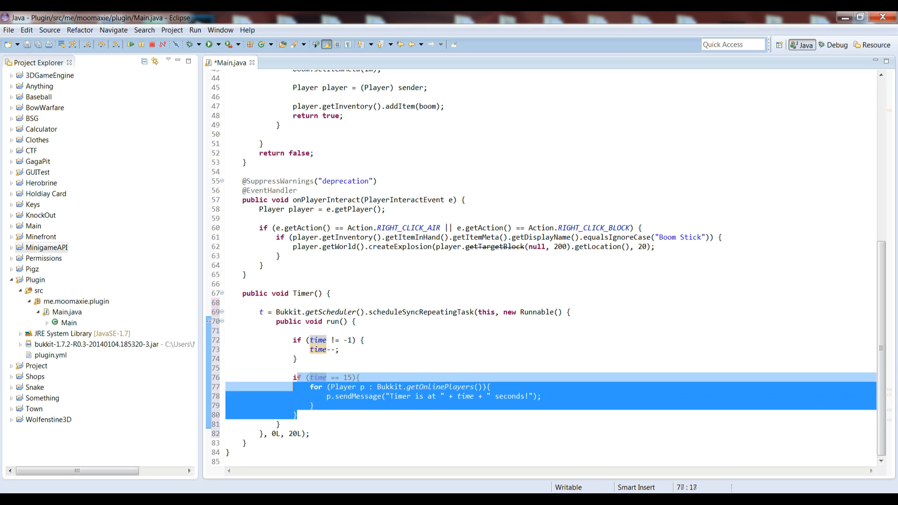
Paste copies of the time == 15 block and edit their conditions to 10, 5, 3, 2, 1 and 0.
left_click(292, 377)
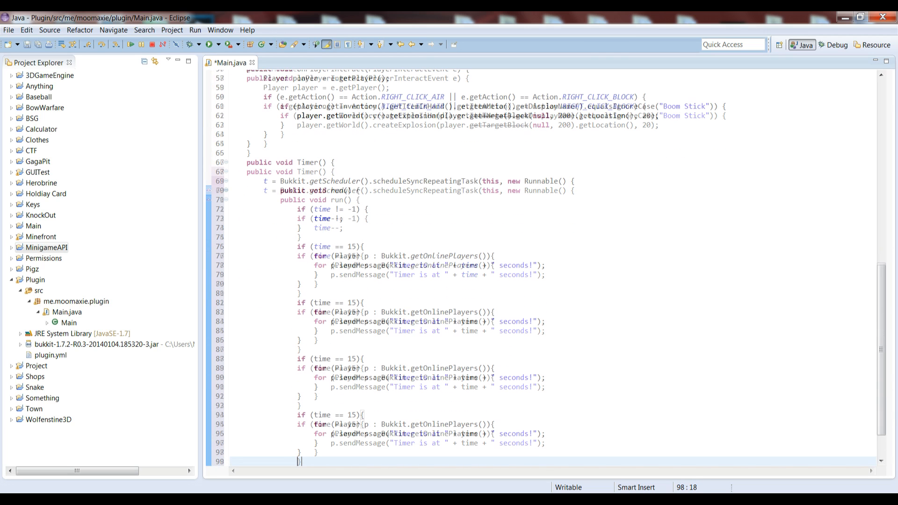
scroll("down", 3)
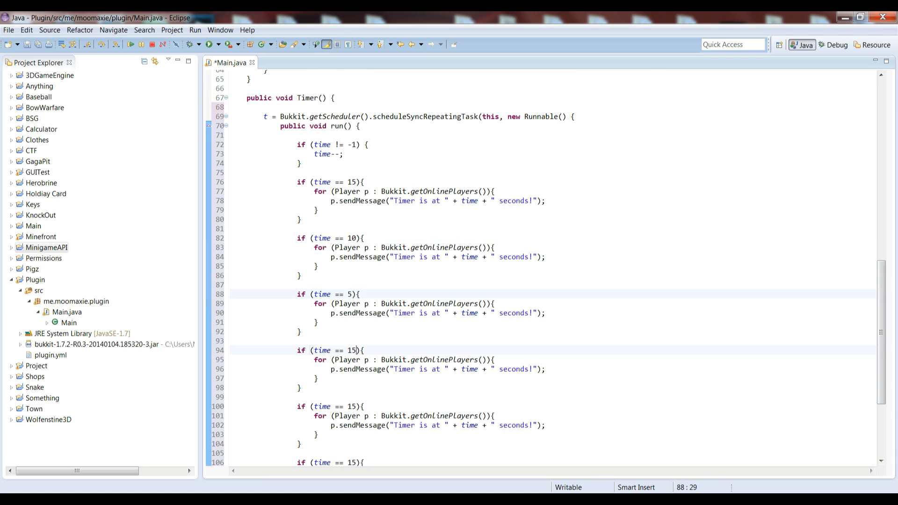
type("3")
left_click(554, 406)
type("2")
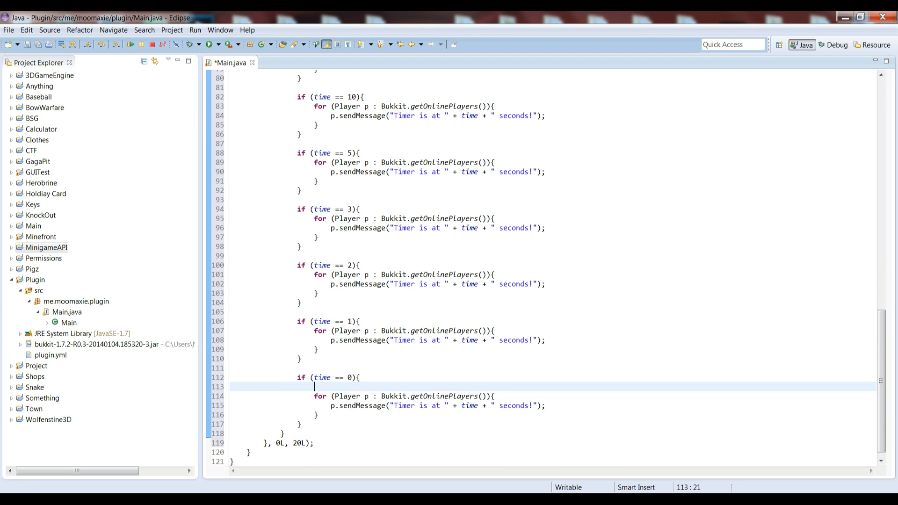
In the time == 0 block add Bukkit.getScheduler().cancelTask(t); and start replacing its message text.
type("Bukkit.")
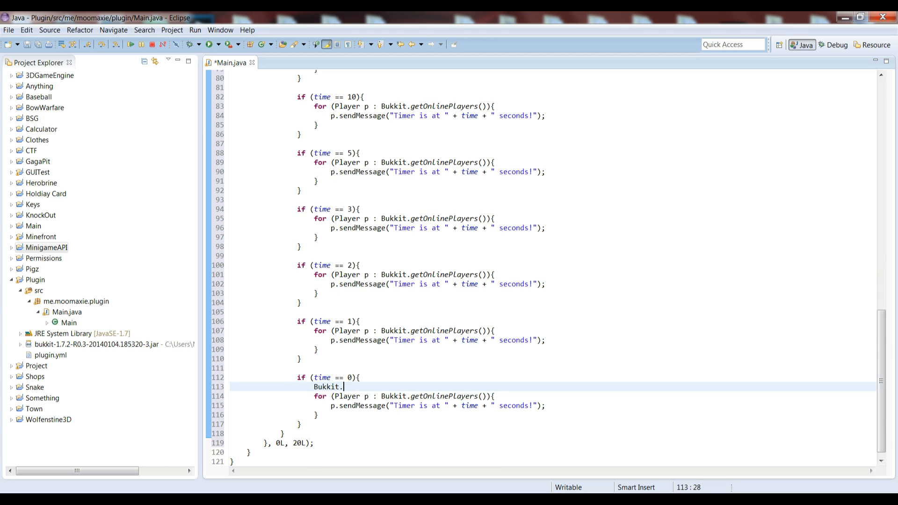
type("getsc")
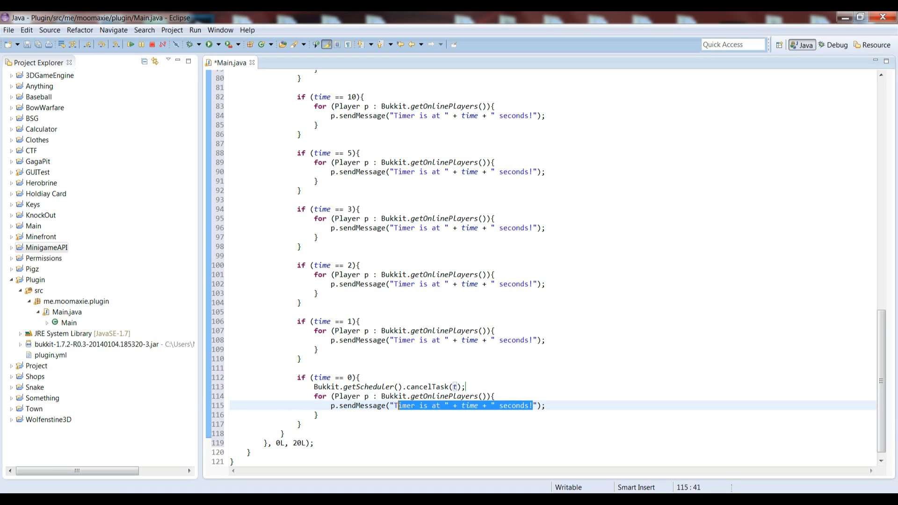
type("G")
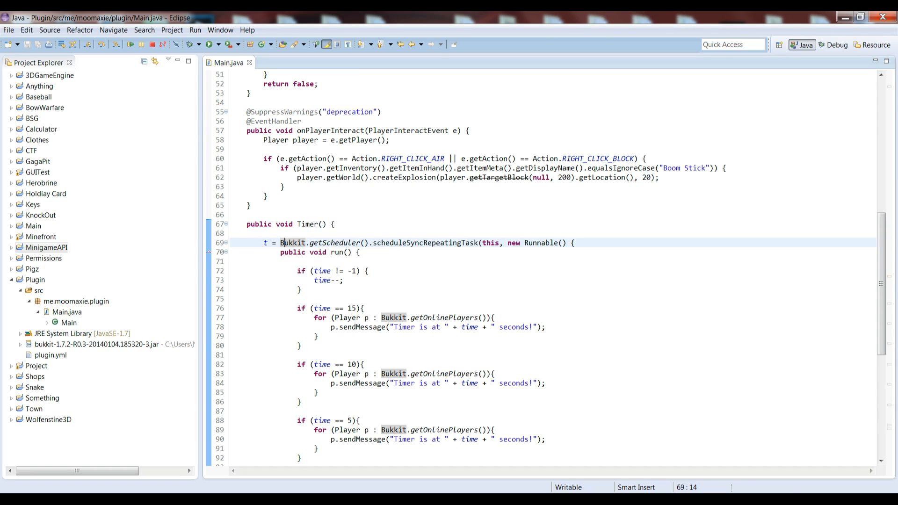
left_click(424, 242)
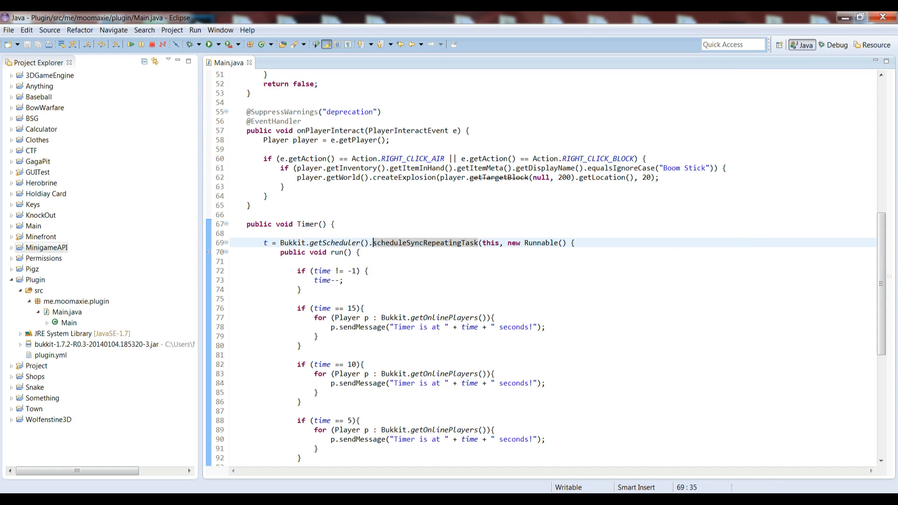
left_click(264, 243)
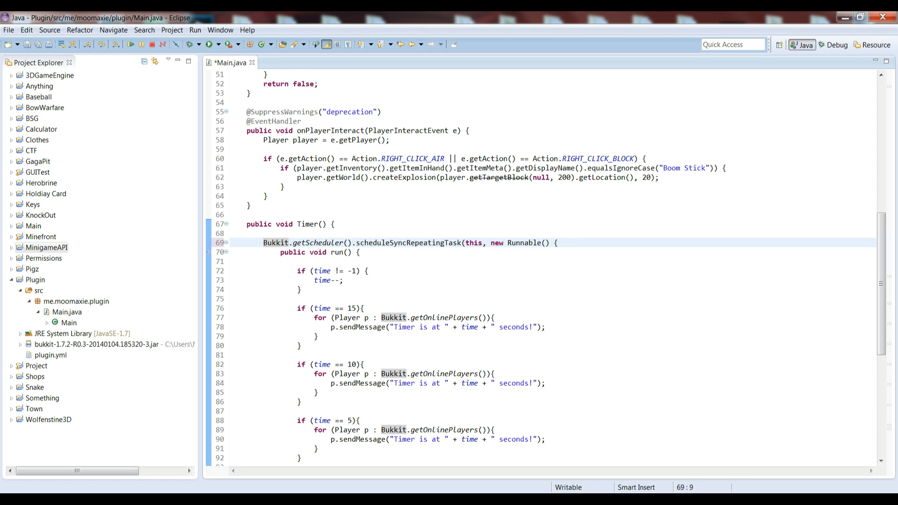
type("t =")
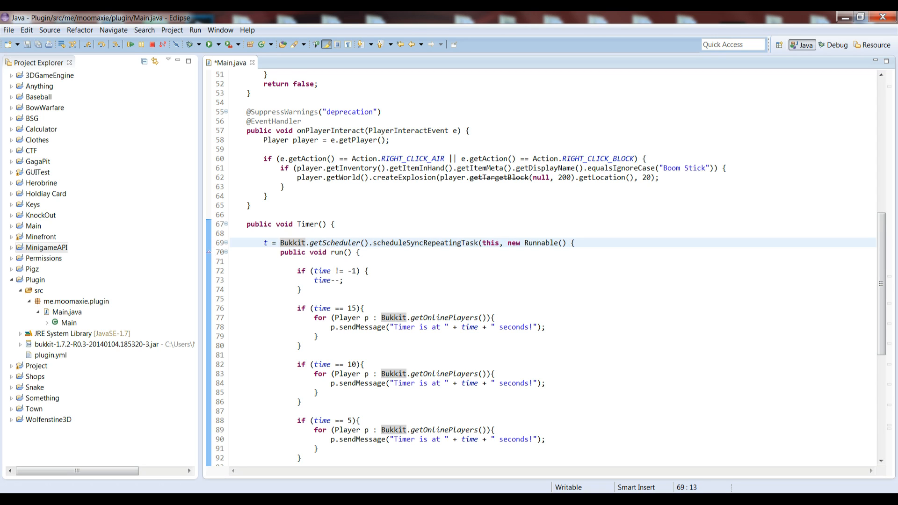
left_click(340, 243)
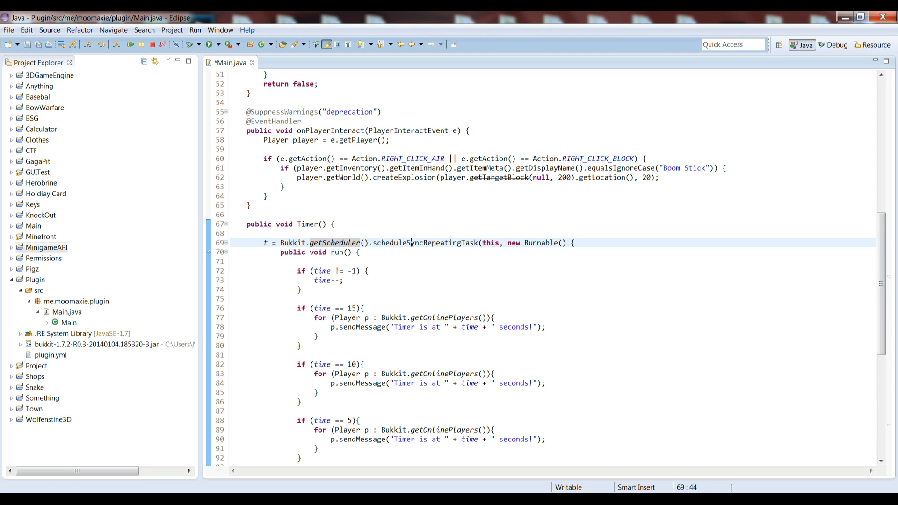
scroll("down", 3)
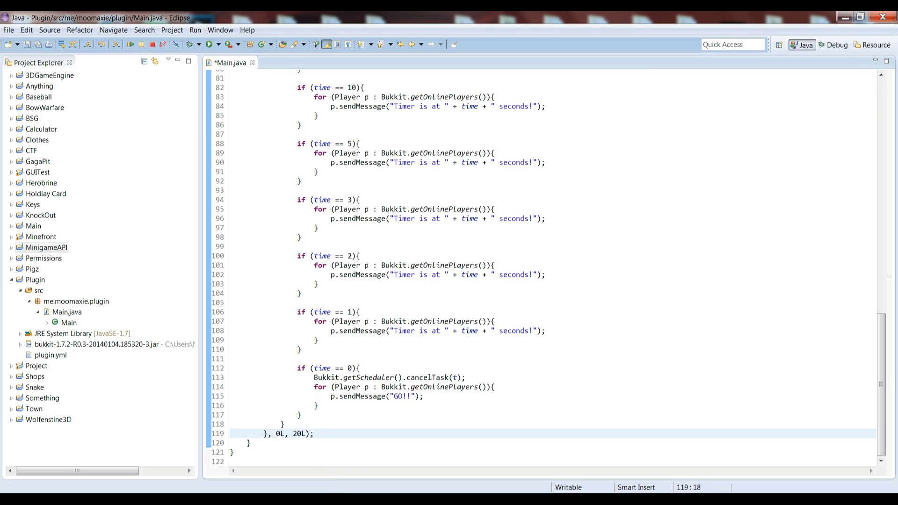
double_click(438, 377)
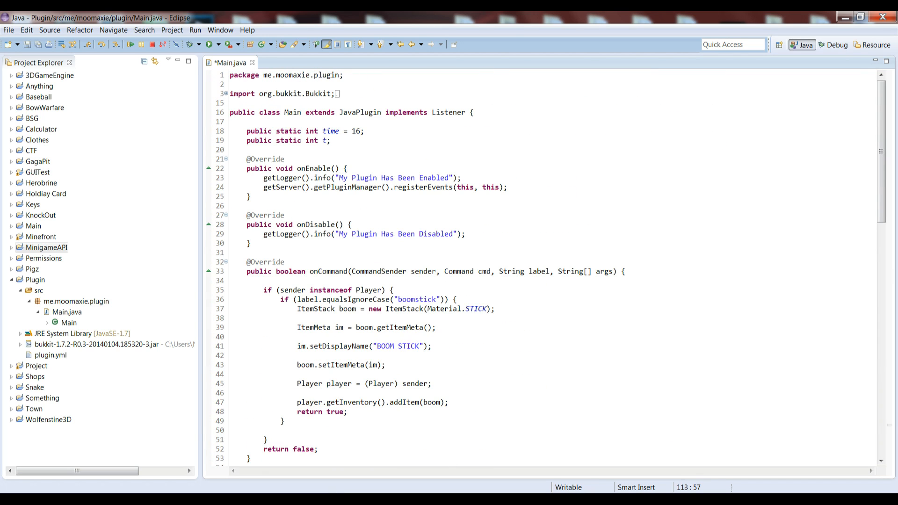
double_click(355, 131)
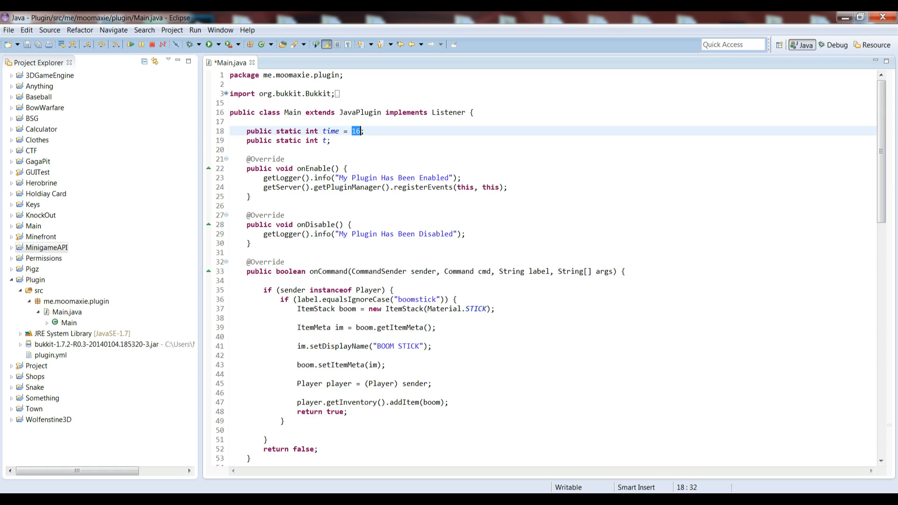
scroll("down", 3)
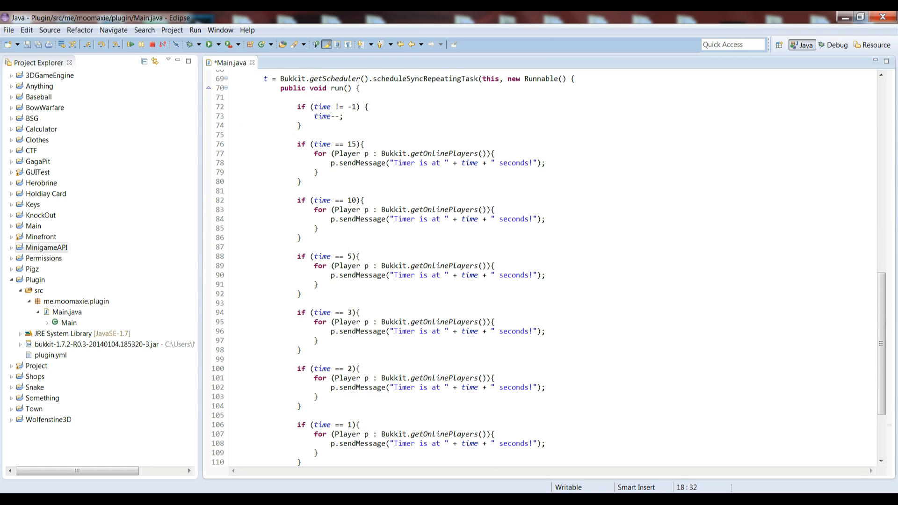
double_click(321, 116)
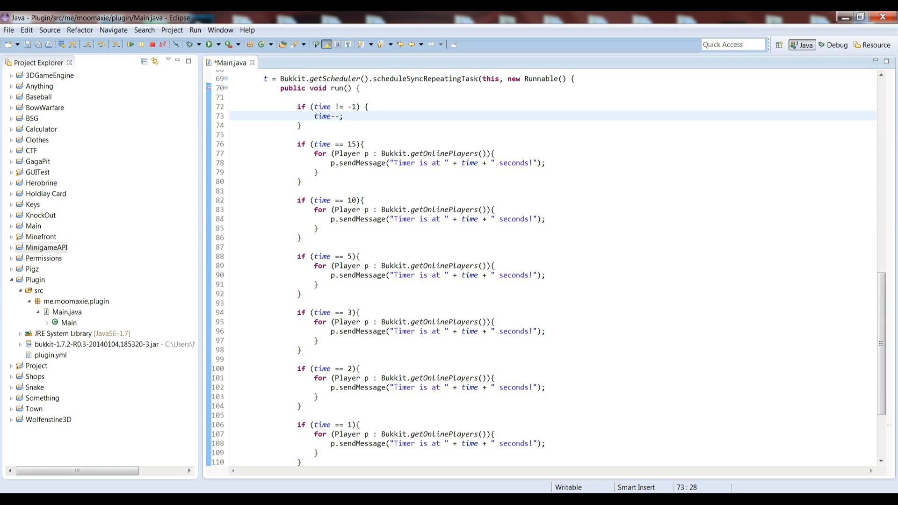
scroll("down", 3)
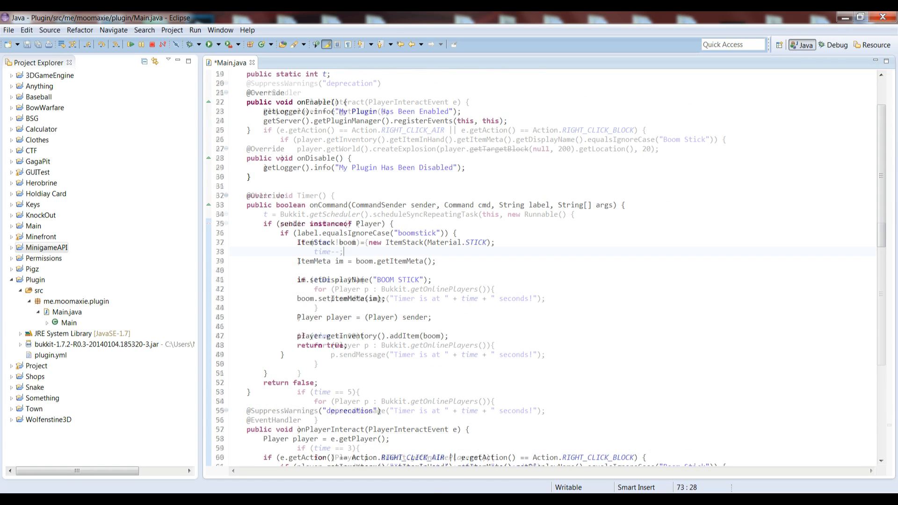
scroll("down", 3)
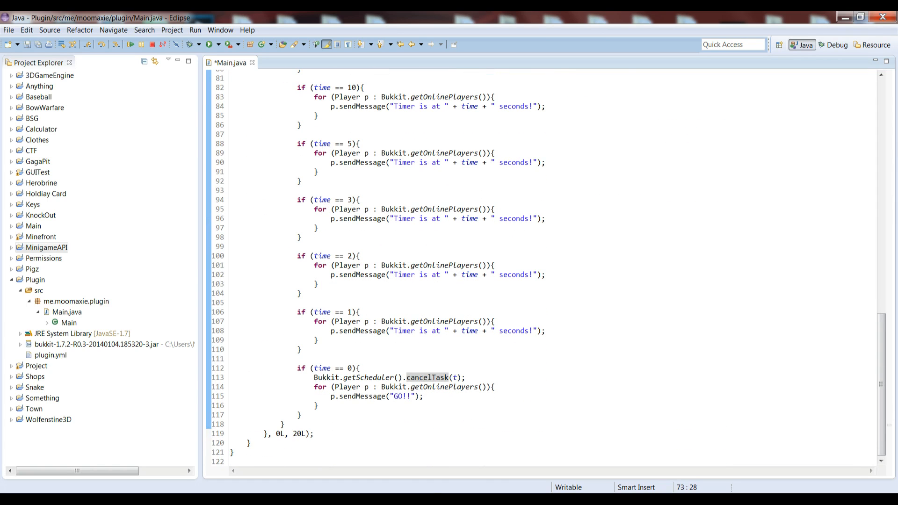
left_click(277, 433)
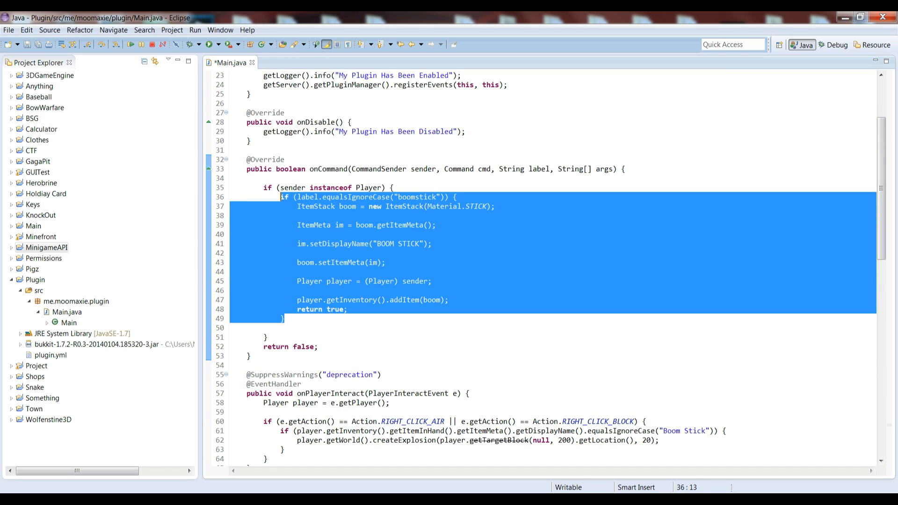
Make the timer command branch call Timer() before return true, removing the copied boomstick code.
left_click(284, 318)
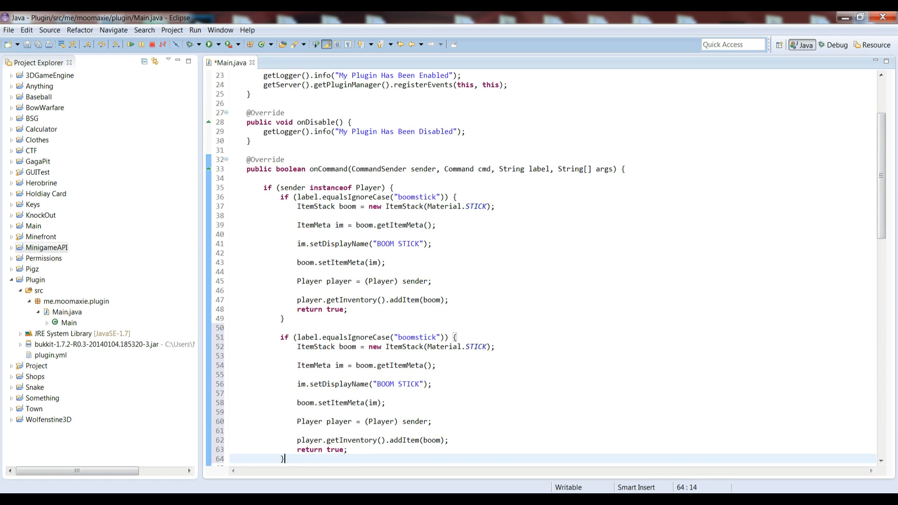
type("t")
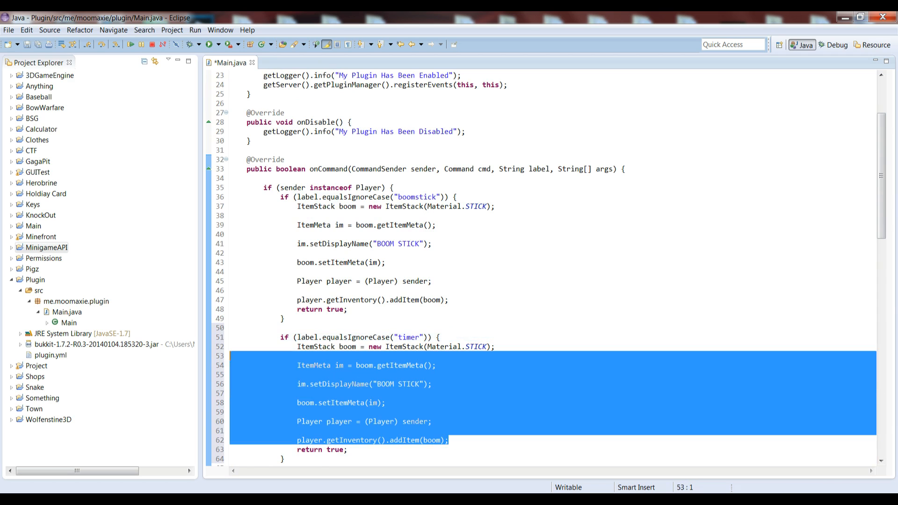
key("Delete")
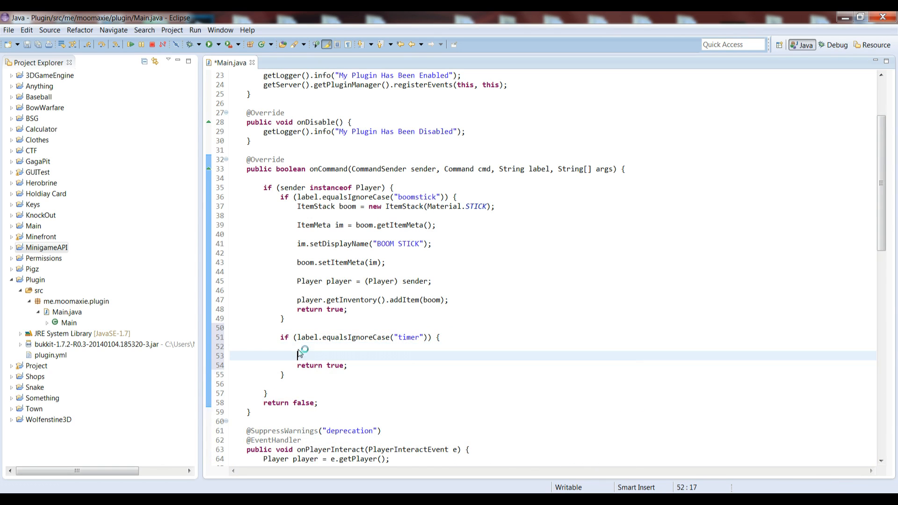
type("Timer();")
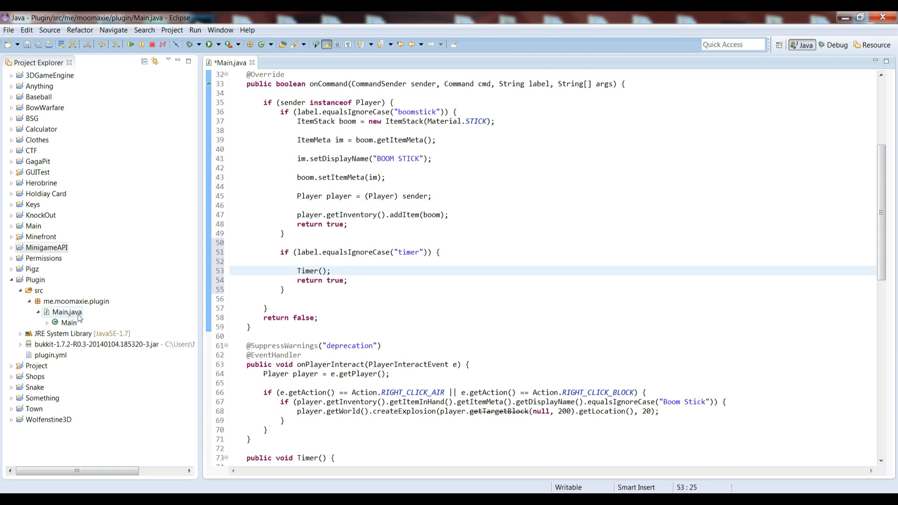
left_click(50, 355)
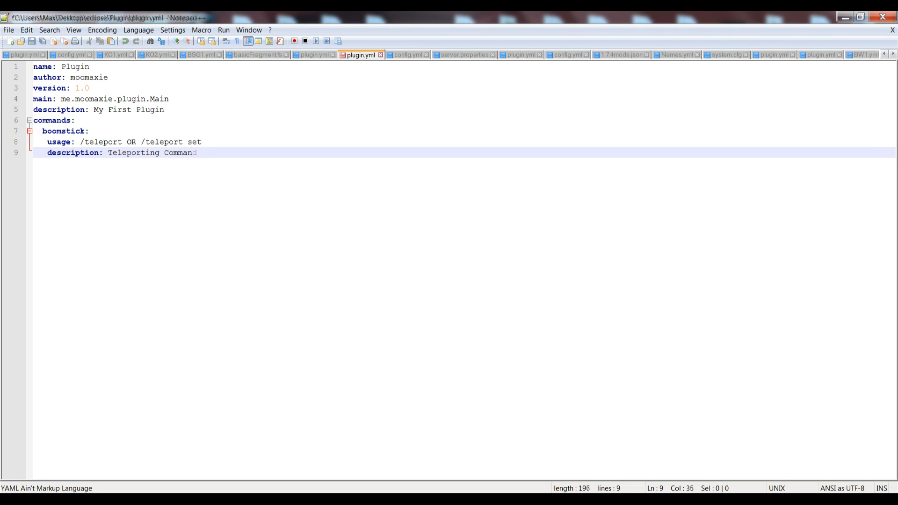
Register a second command named timer in plugin.yml by duplicating the boomstick entry, and save.
type("d")
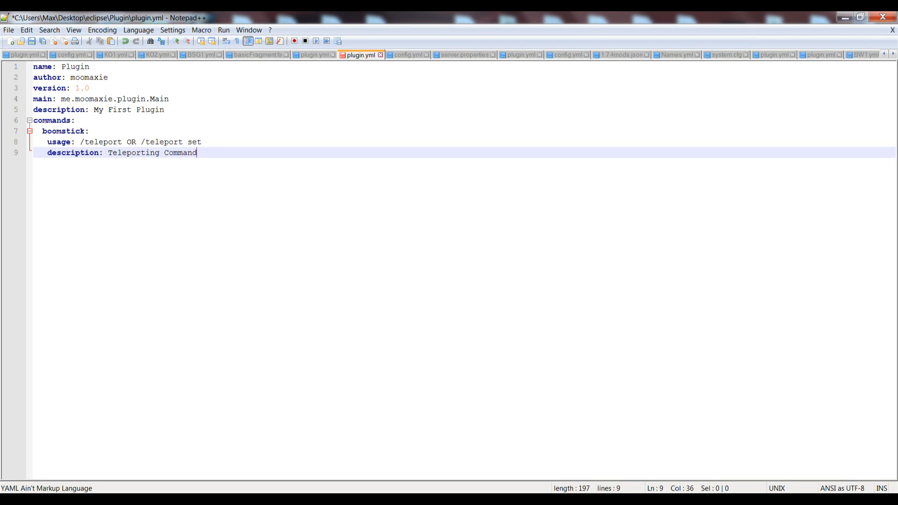
key("Enter")
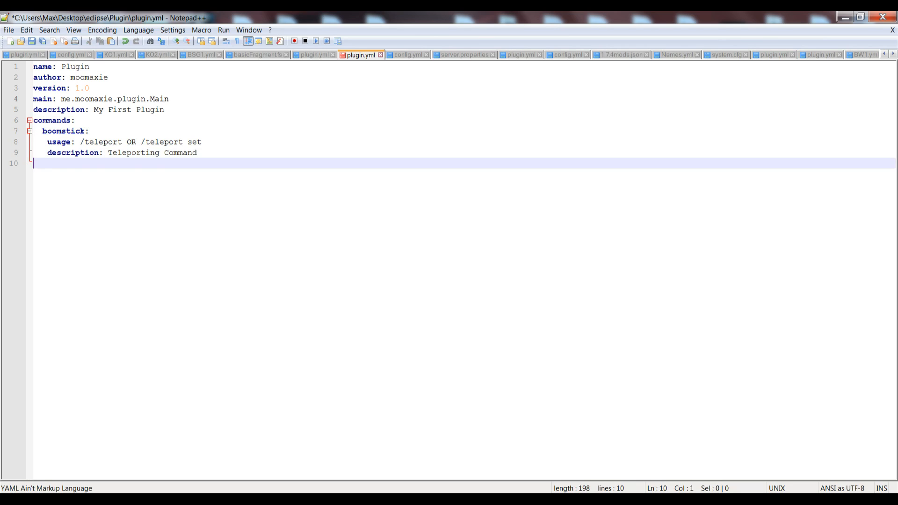
key("ctrl+v")
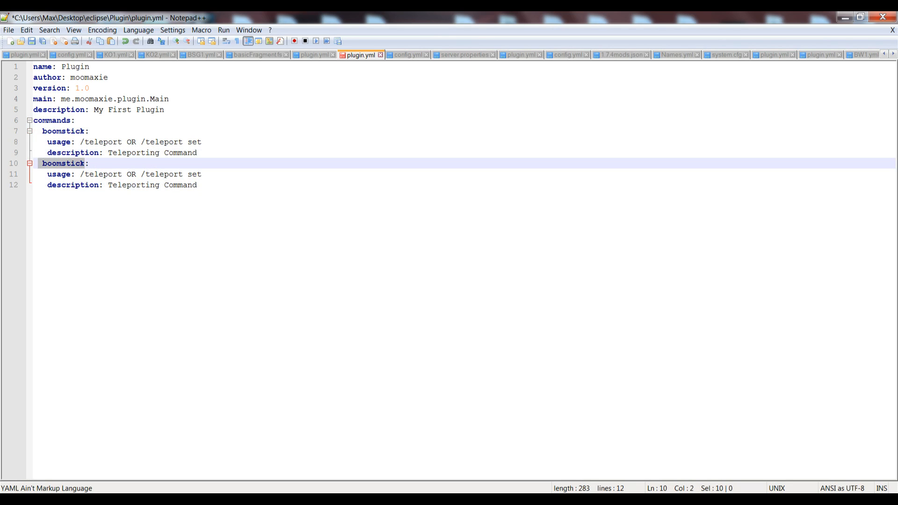
double_click(57, 163)
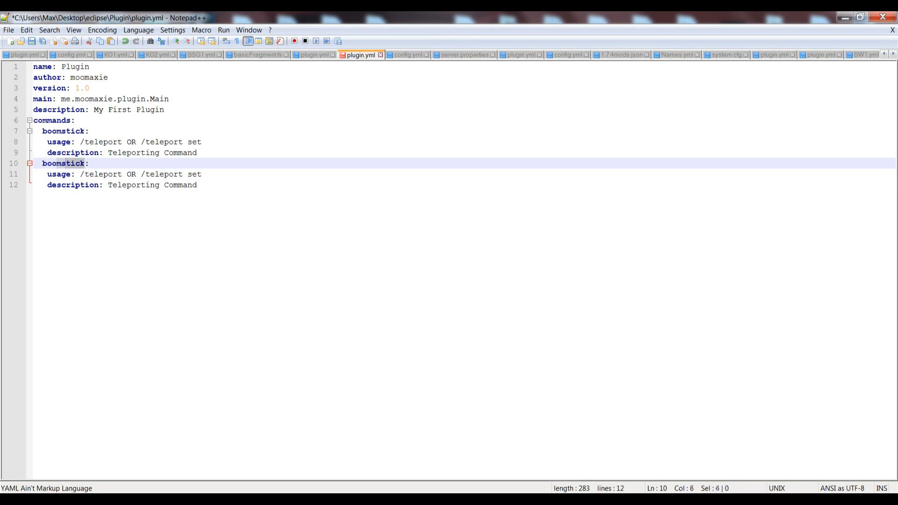
type("tr:")
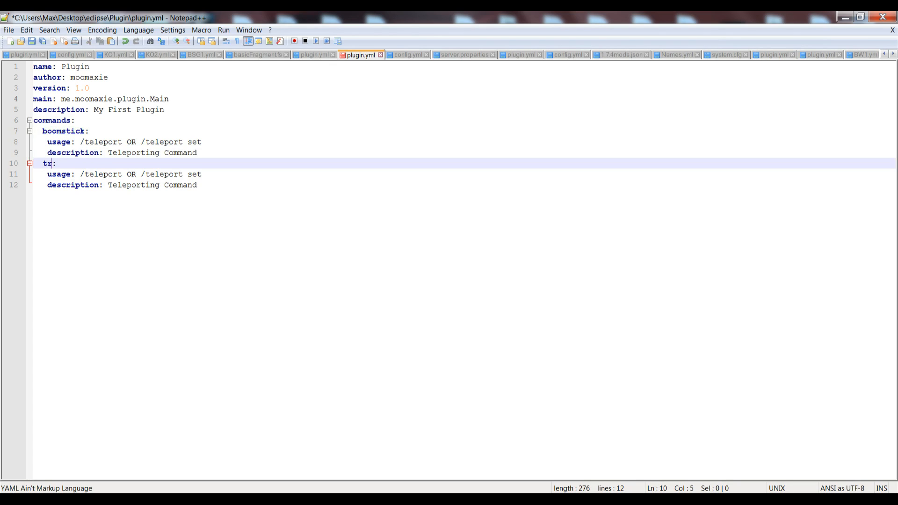
type("ime")
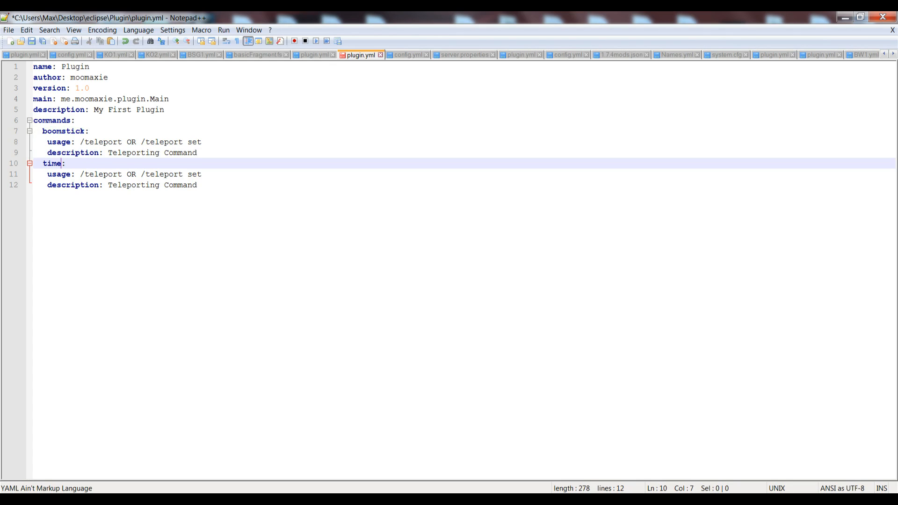
type("r")
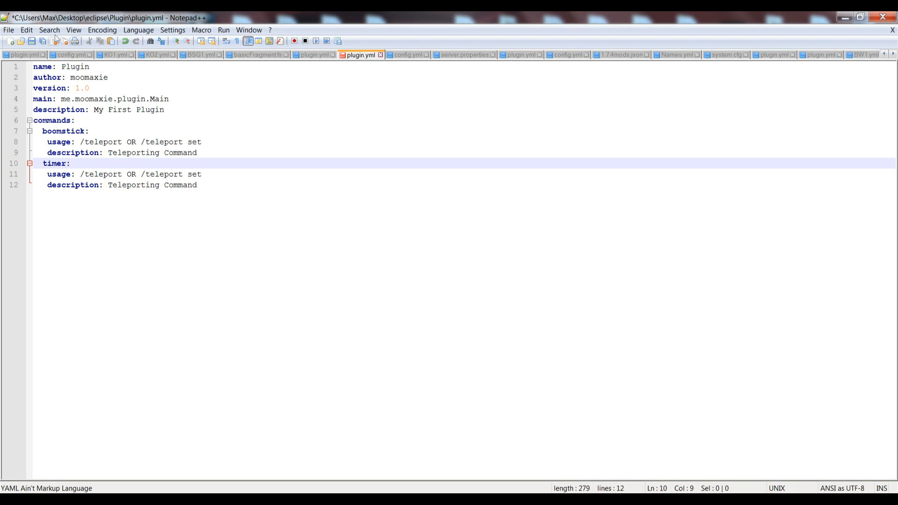
left_click(32, 41)
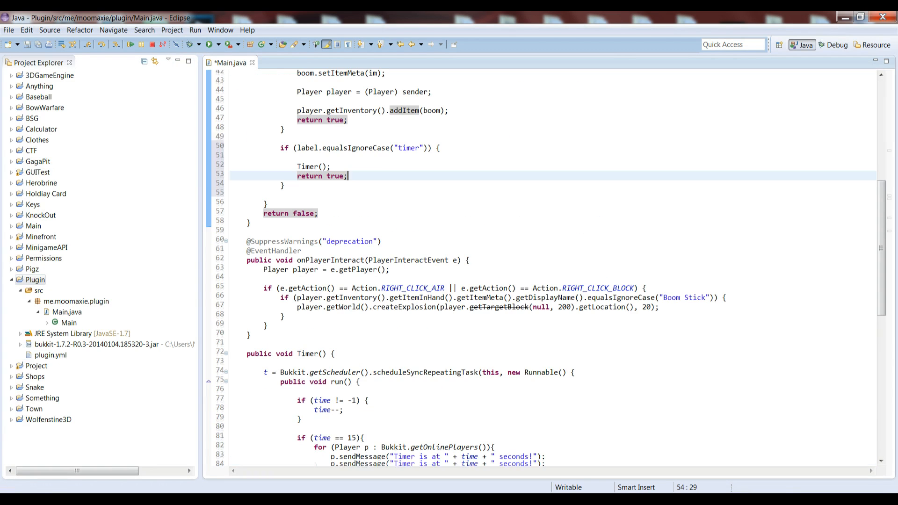
Export the Plugin project as Main.jar into the Bukkit Server plugins folder.
scroll("up", 3)
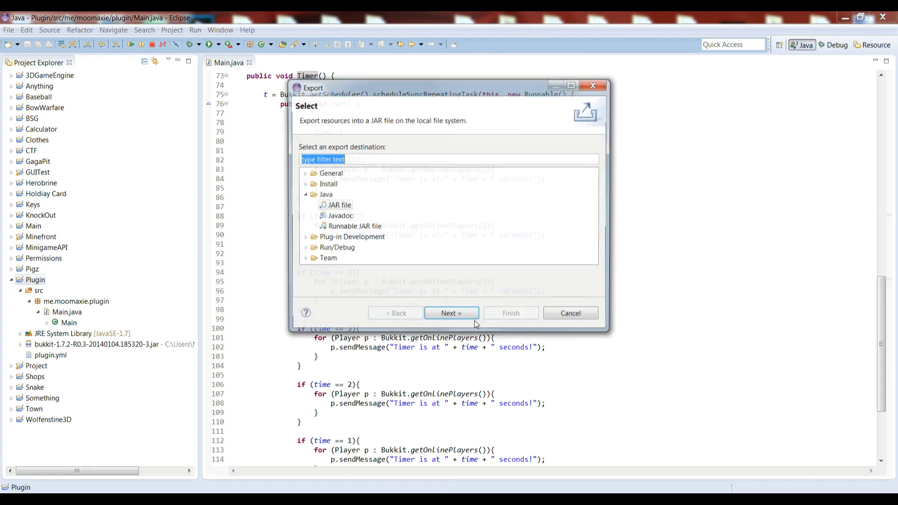
left_click(451, 313)
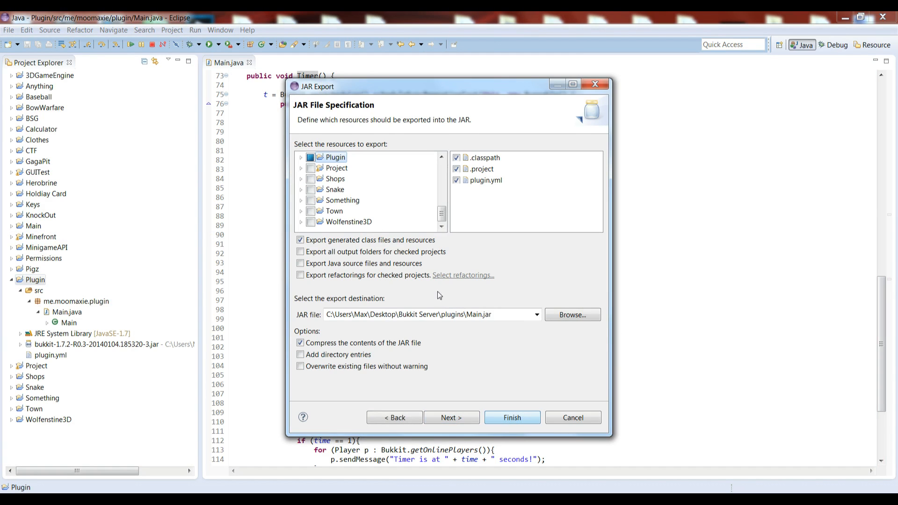
left_click(510, 417)
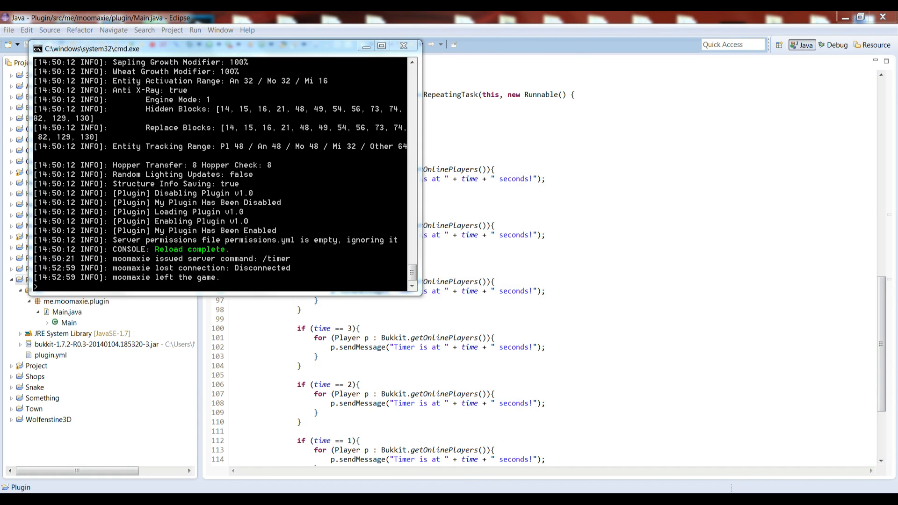
Reload the server console and join the test server from Minecraft's multiplayer list.
type("relo")
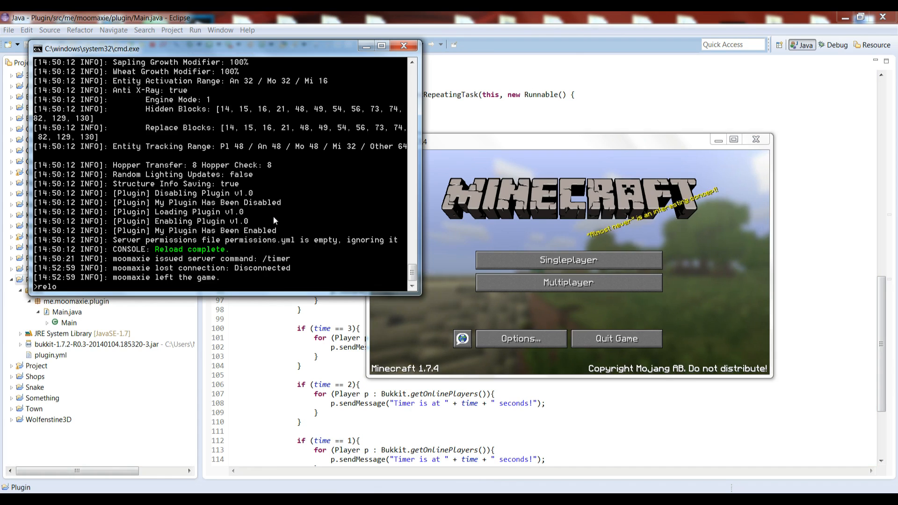
left_click(568, 282)
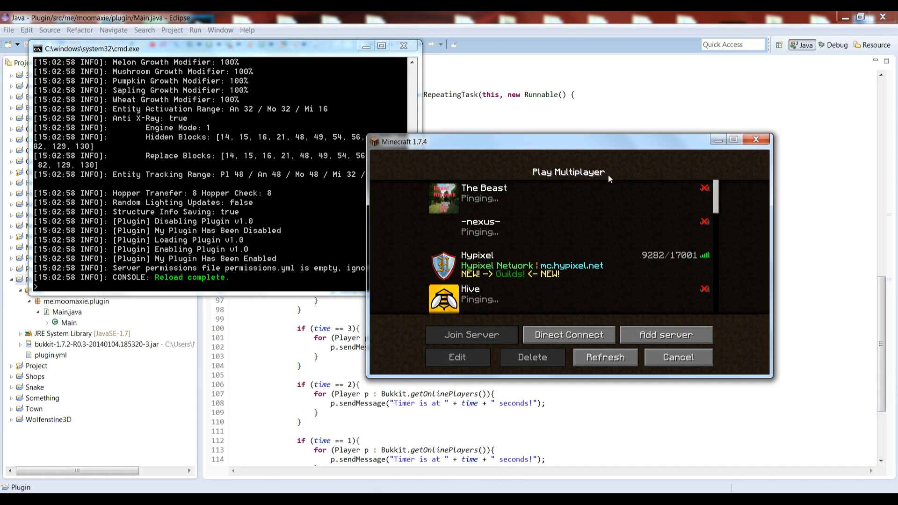
left_click(470, 334)
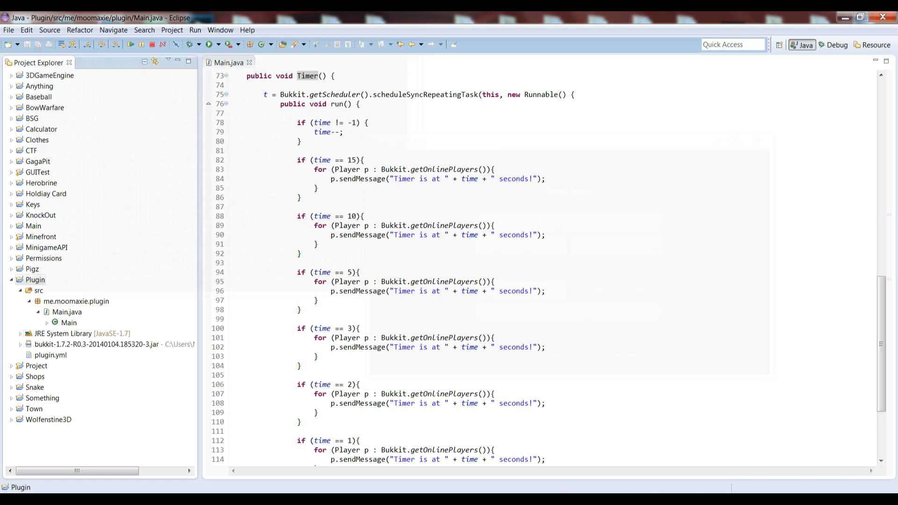
Change the scheduleSyncRepeatingTask start delay from 0L to 80L.
scroll("down", 3)
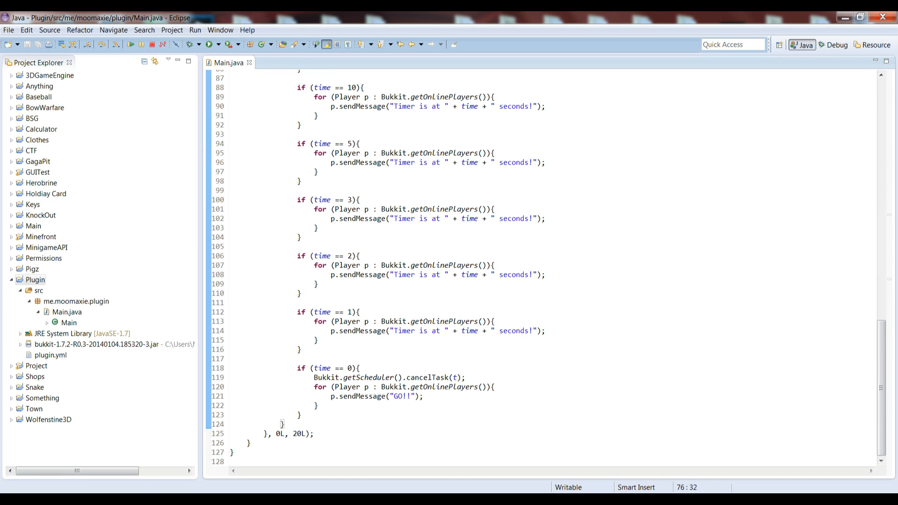
left_click(277, 433)
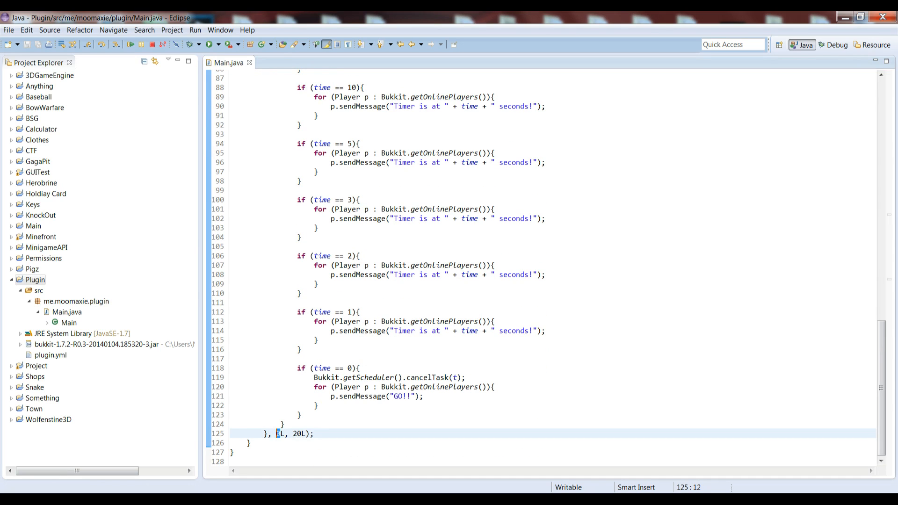
type("8")
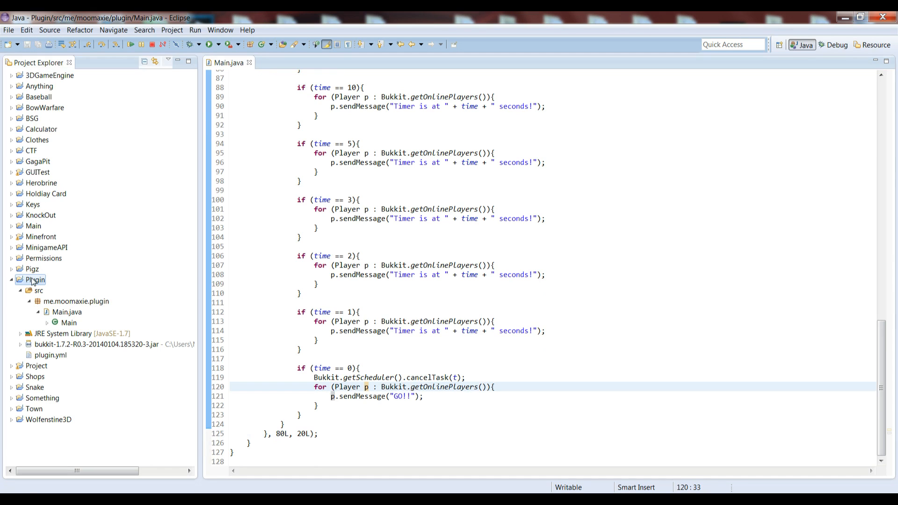
Re-export the Plugin JAR, reload the server and run /timer in Minecraft.
left_click(8, 30)
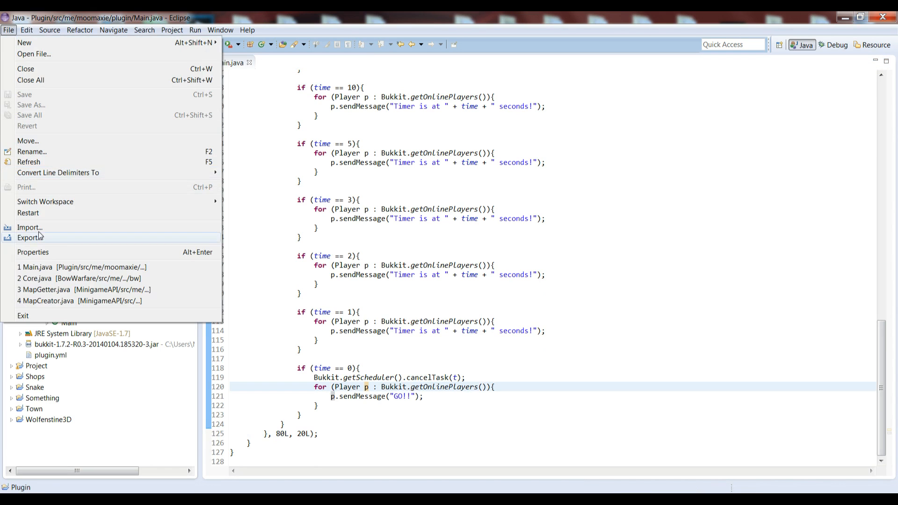
left_click(30, 237)
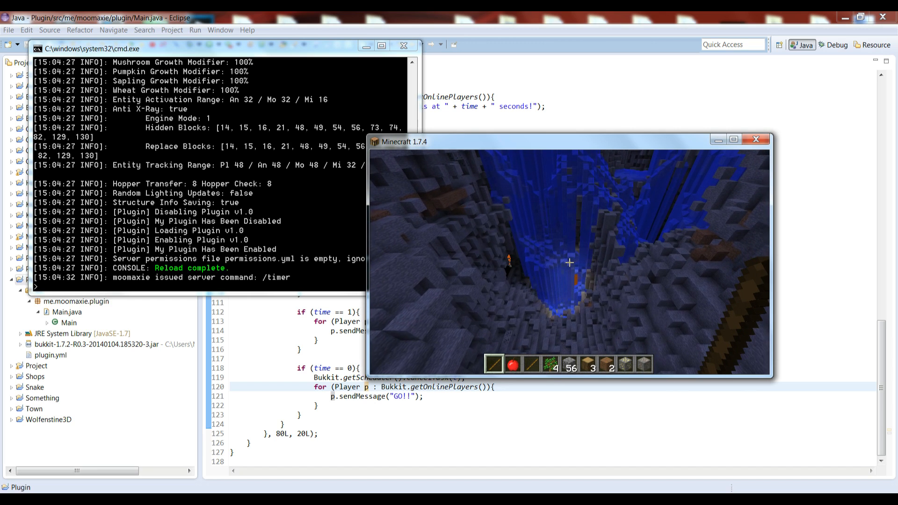
key("e")
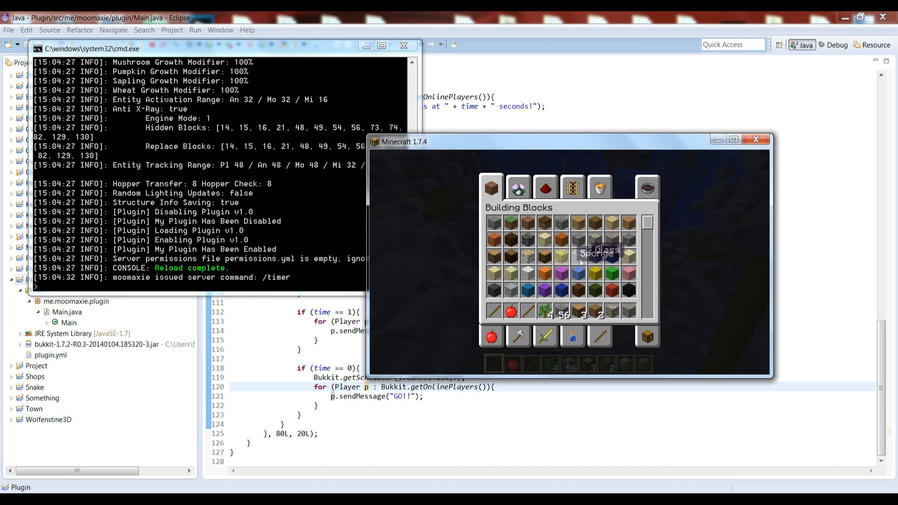